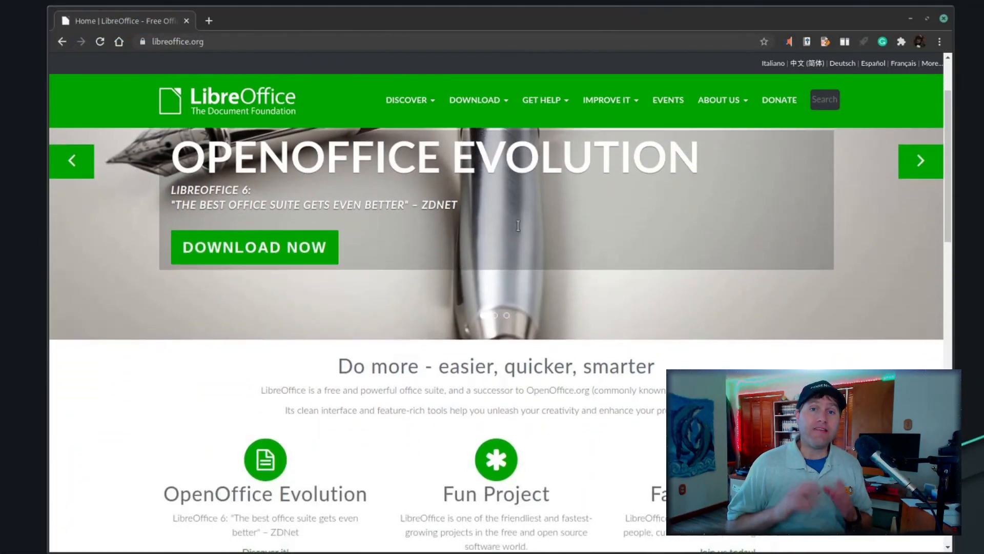
Step: Review the book template's image settings and table of contents, closing the Image dialog
scroll("down", 3)
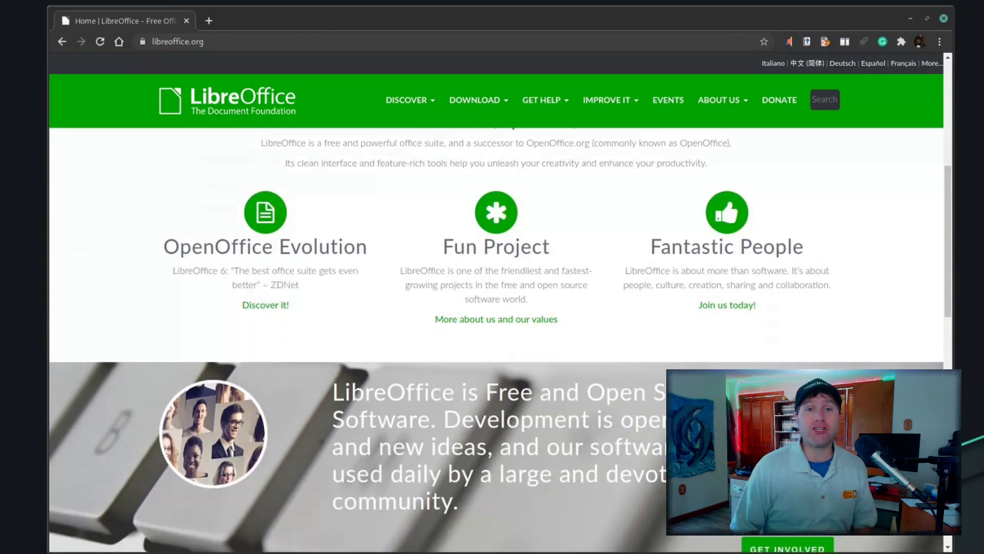
scroll("down", 3)
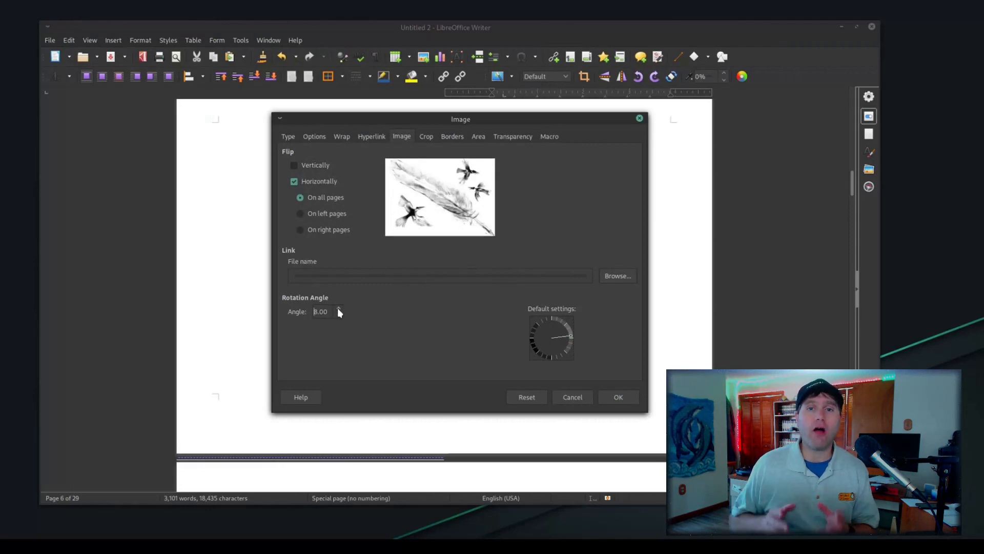
left_click(618, 397)
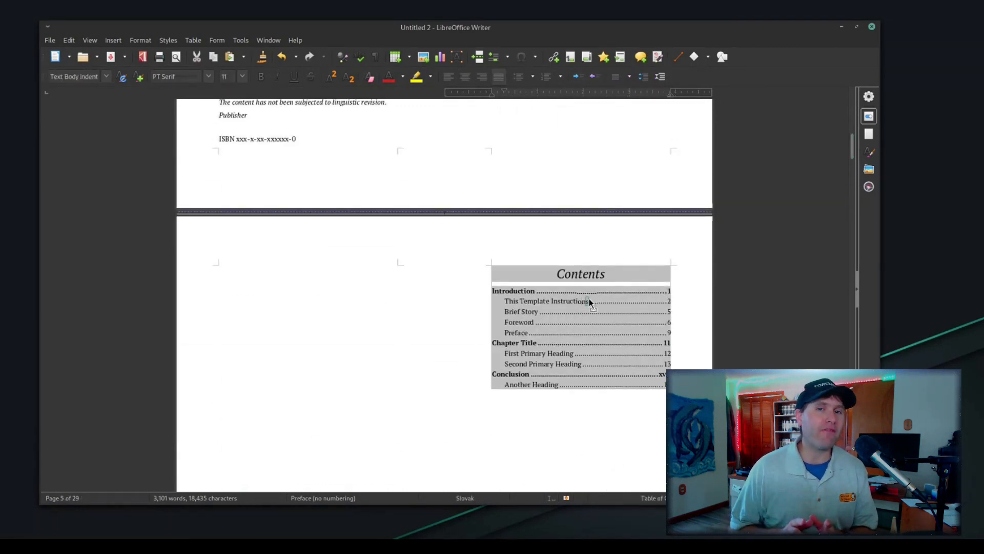
double_click(521, 300)
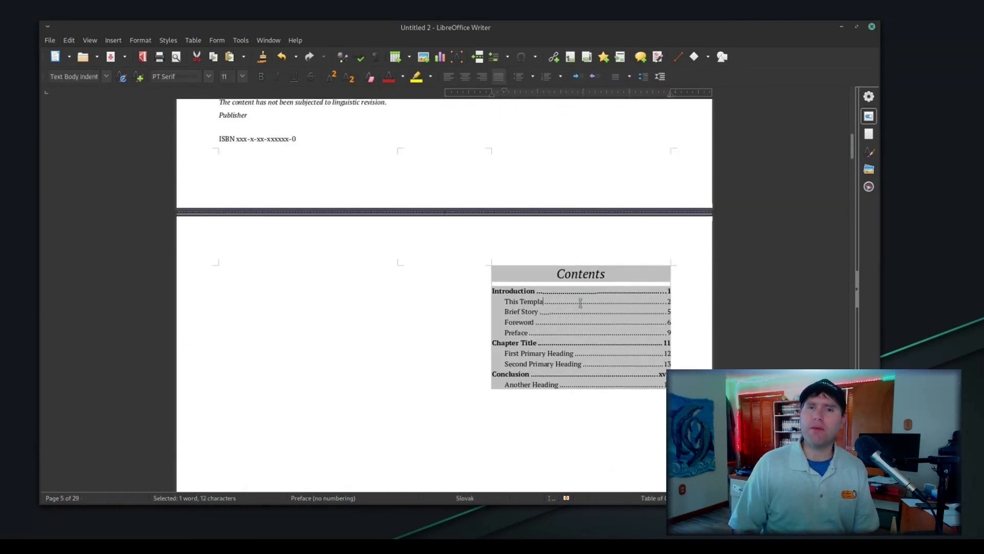
Step: Type 'The b' into the contents entry, then select all of the document's text
type("The book template uses the PT font family, namely the")
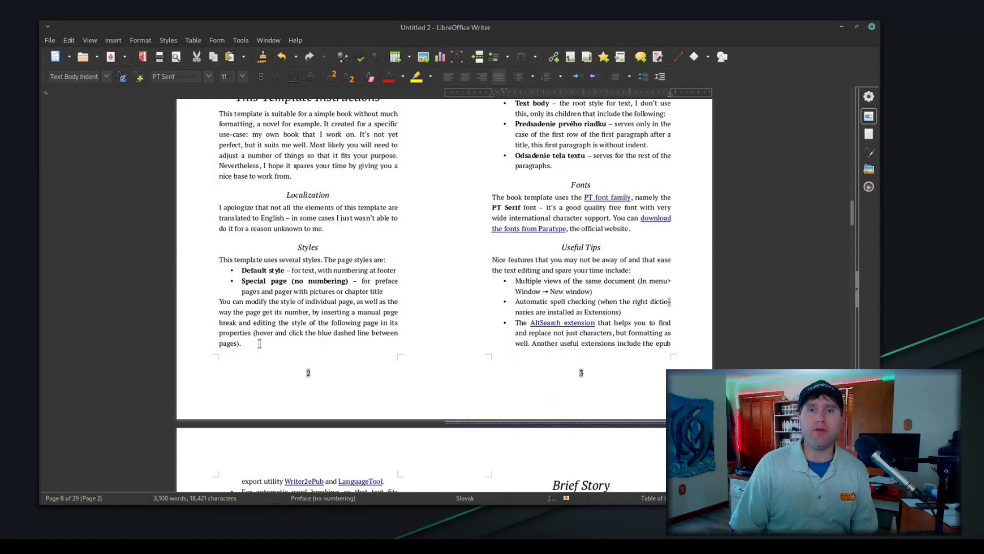
key("ctrl+a")
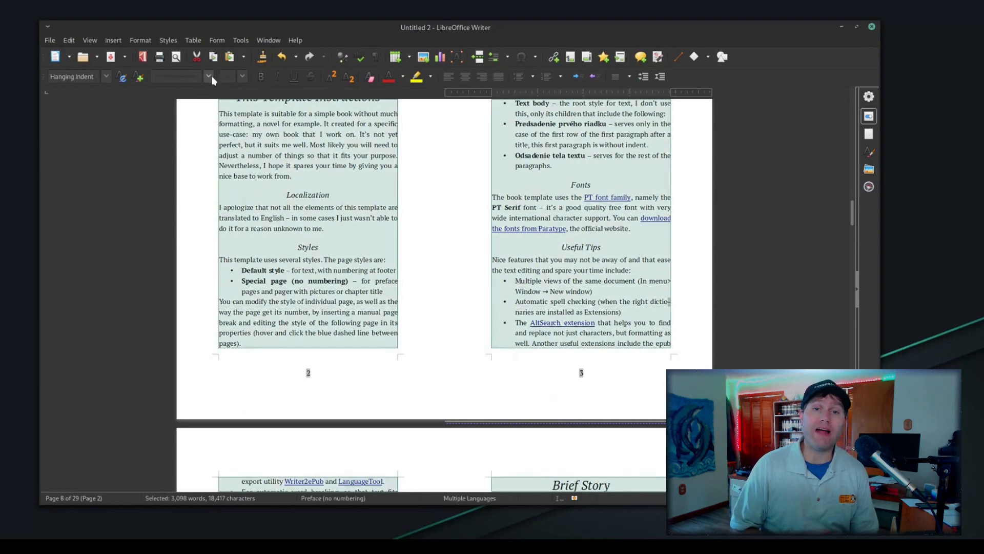
scroll("down", 3)
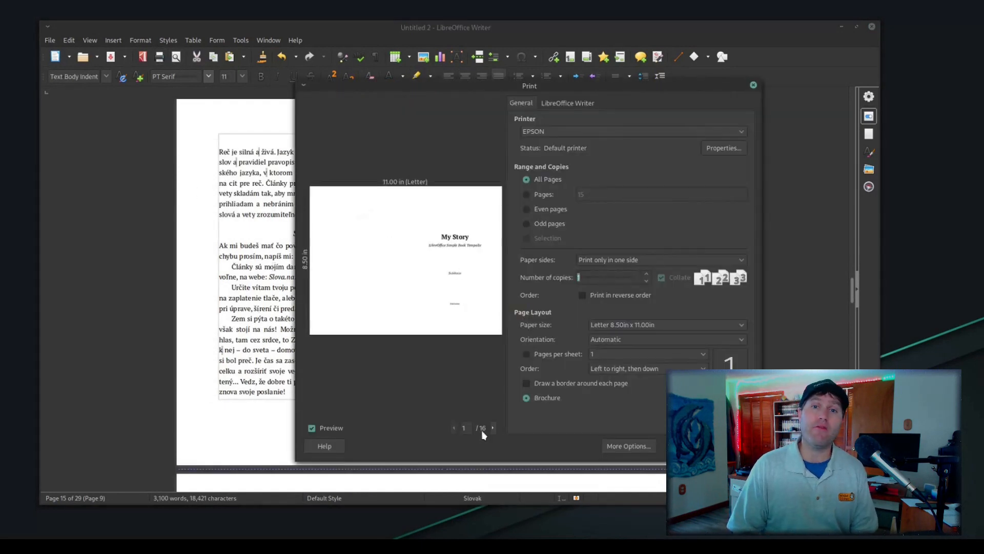
Step: Set the print paper size to User Defined 4.00in x 6.00in
left_click(492, 428)
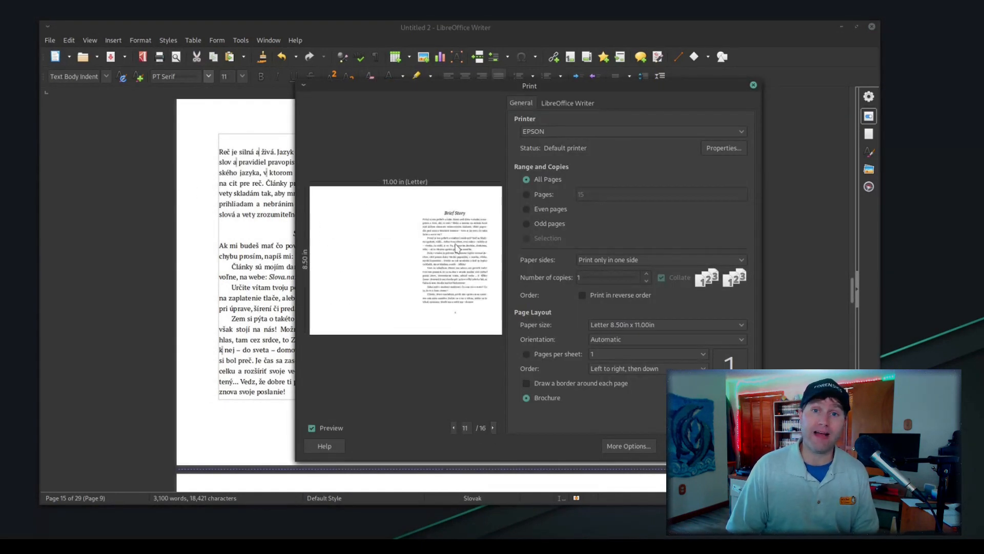
left_click(741, 325)
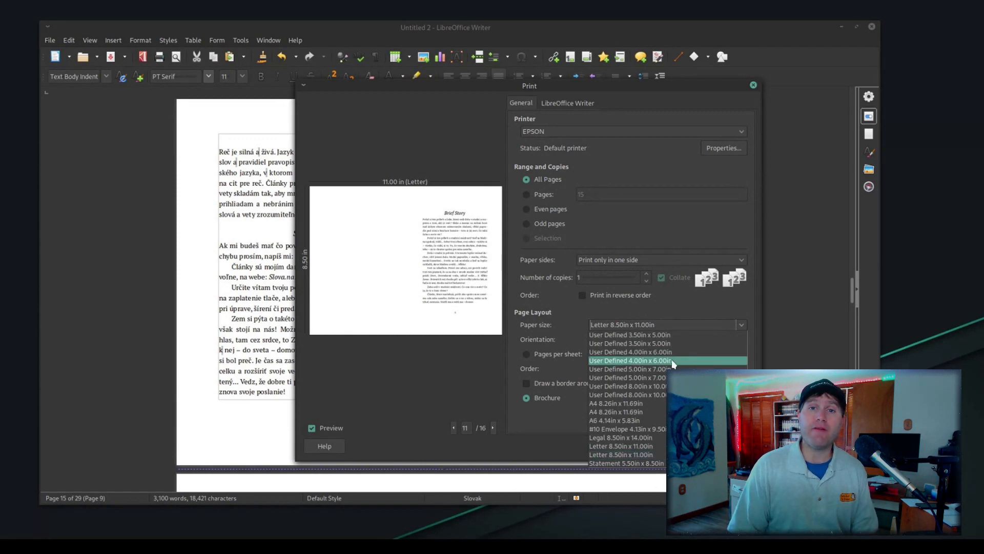
left_click(628, 360)
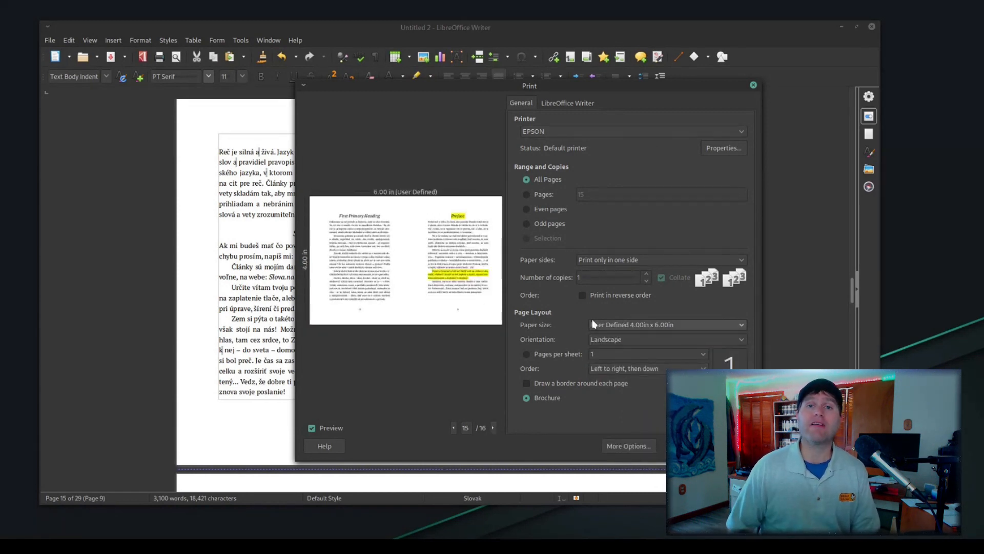
Step: Enable printing in reverse order and page back through the brochure preview
left_click(581, 296)
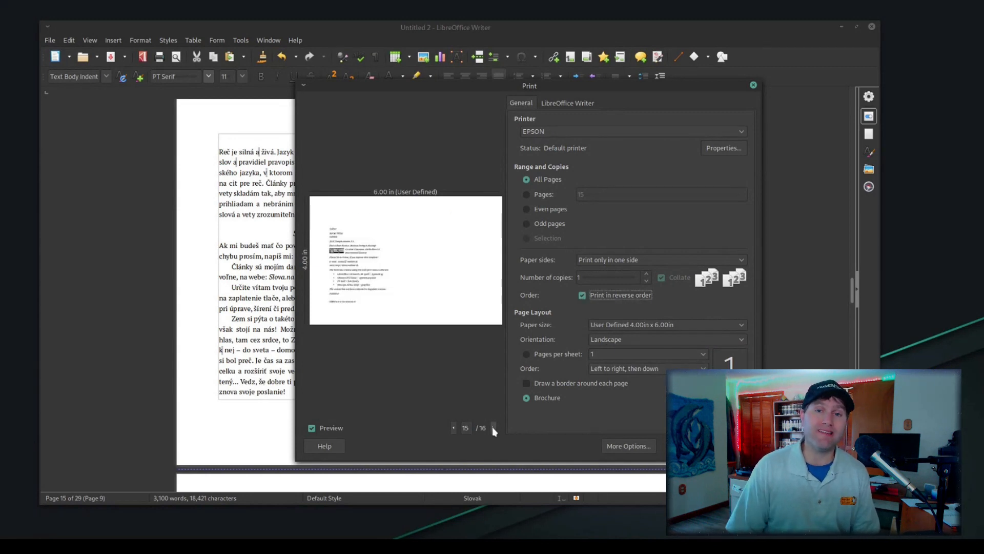
left_click(453, 428)
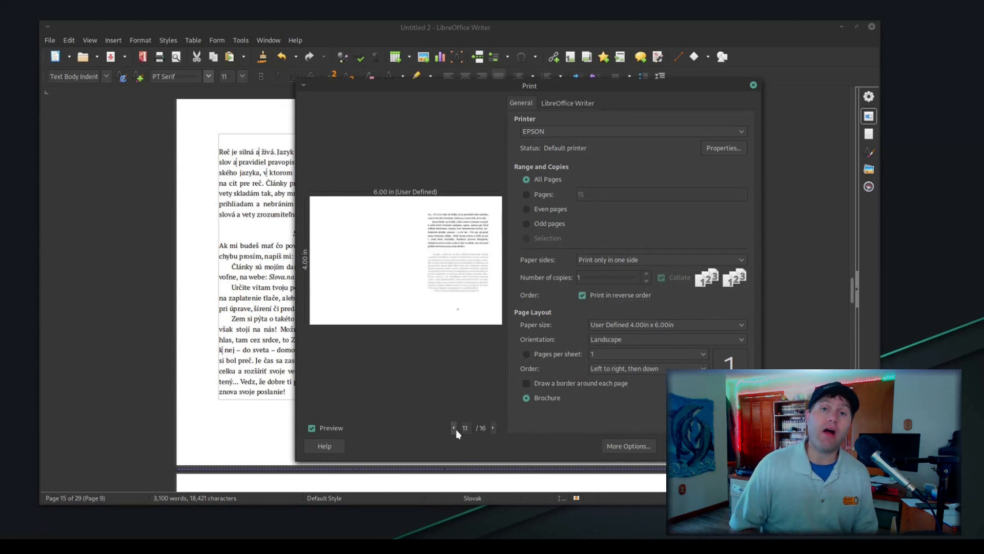
left_click(453, 427)
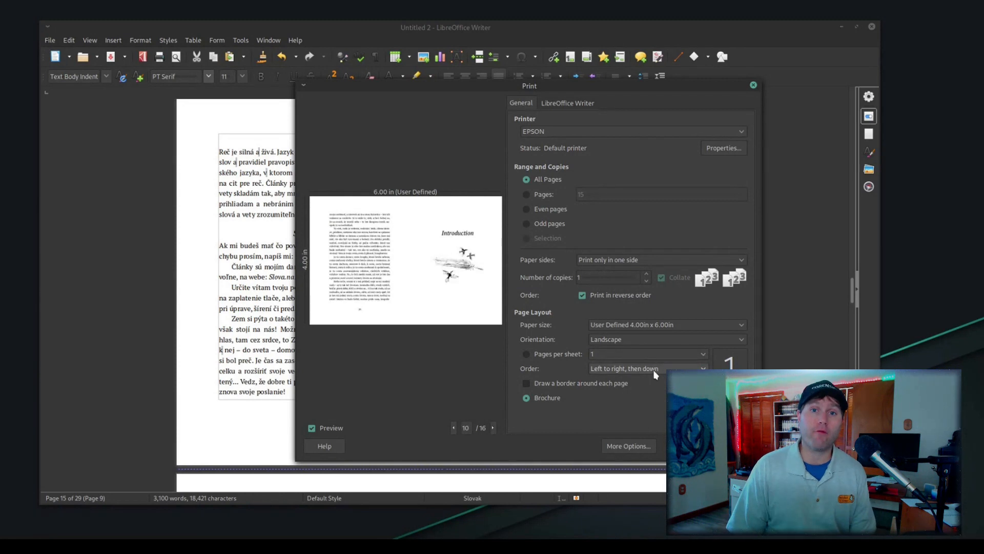
left_click(629, 446)
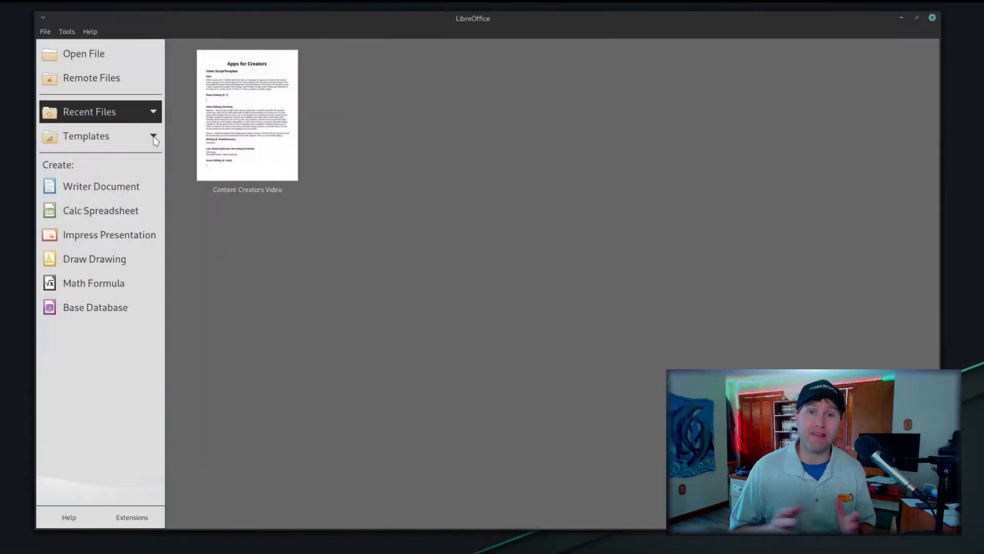
Step: Create a document from the Businesscard with logo template and confirm updating its links
left_click(86, 135)
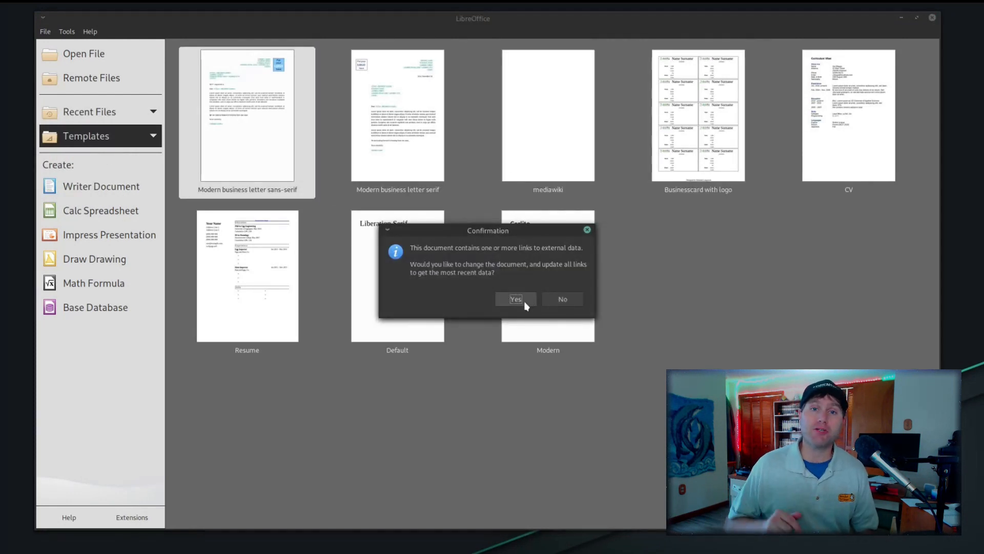
left_click(514, 299)
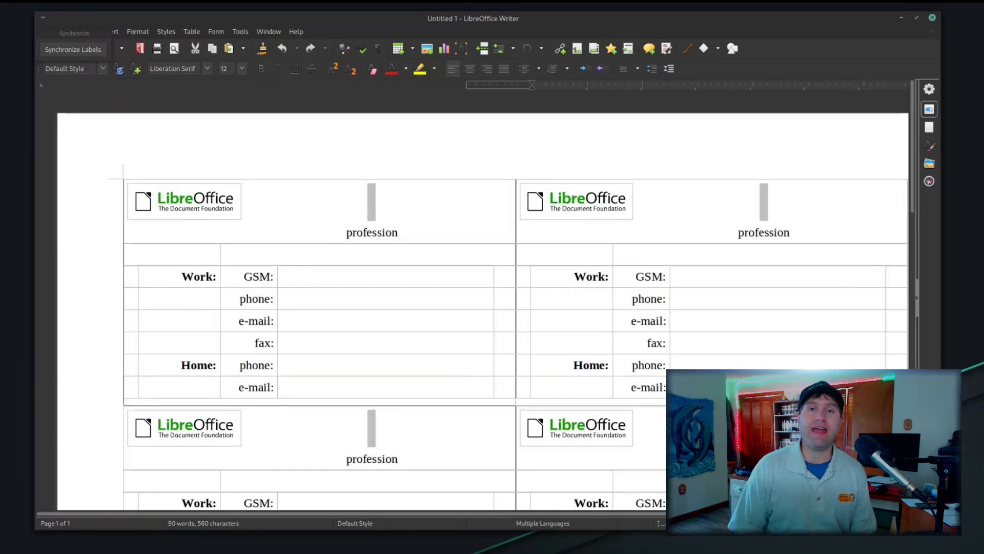
Step: Replace the first card's LibreOffice logo with the Tech Hut logo from the home folder
left_click(184, 201)
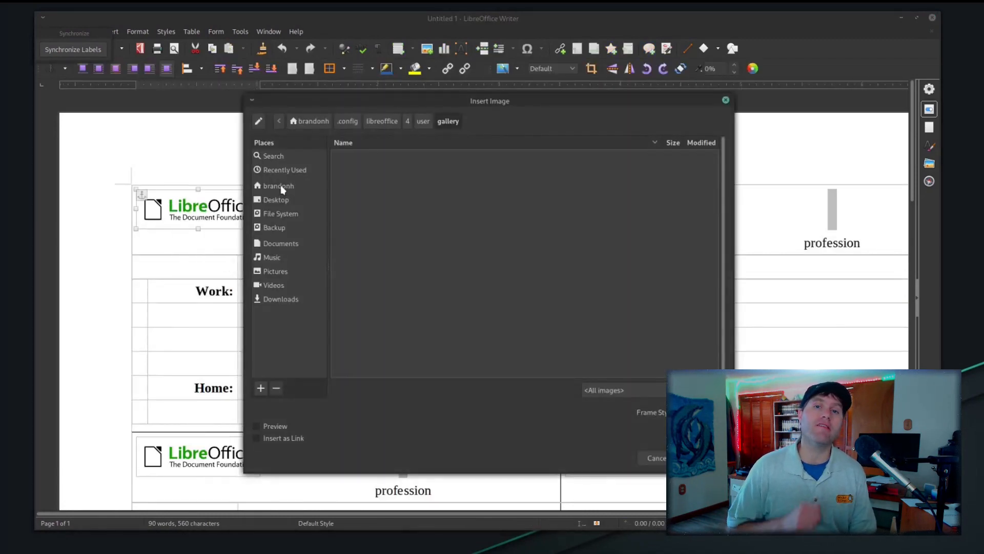
left_click(280, 298)
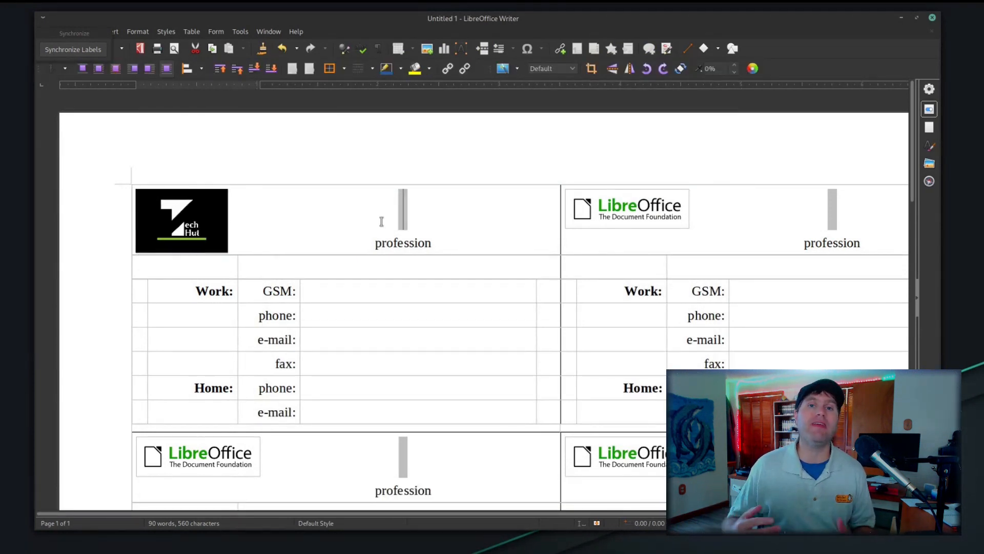
type("Video Editor")
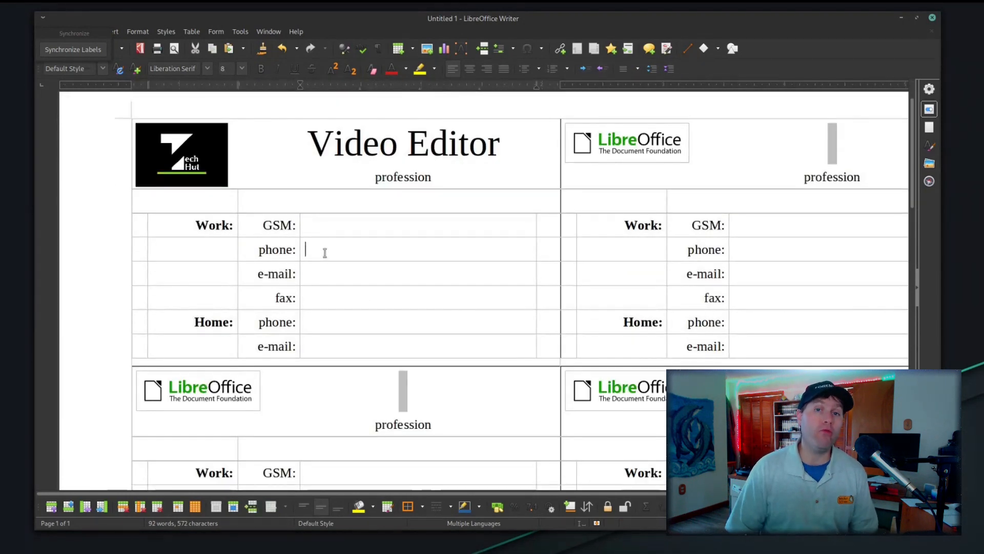
type("360-999-9999")
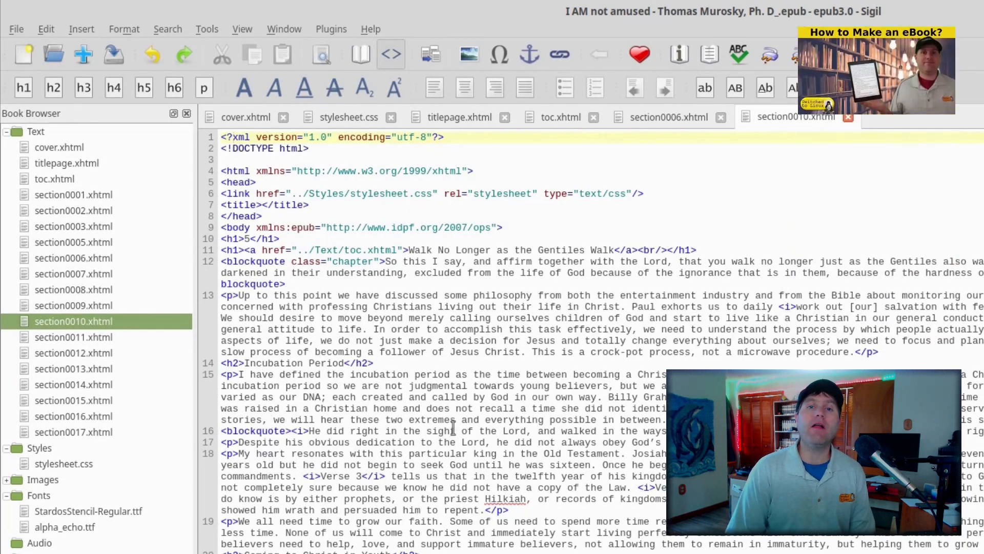
Step: Scroll through the section0010.xhtml markup in Sigil's Code View
scroll("down", 3)
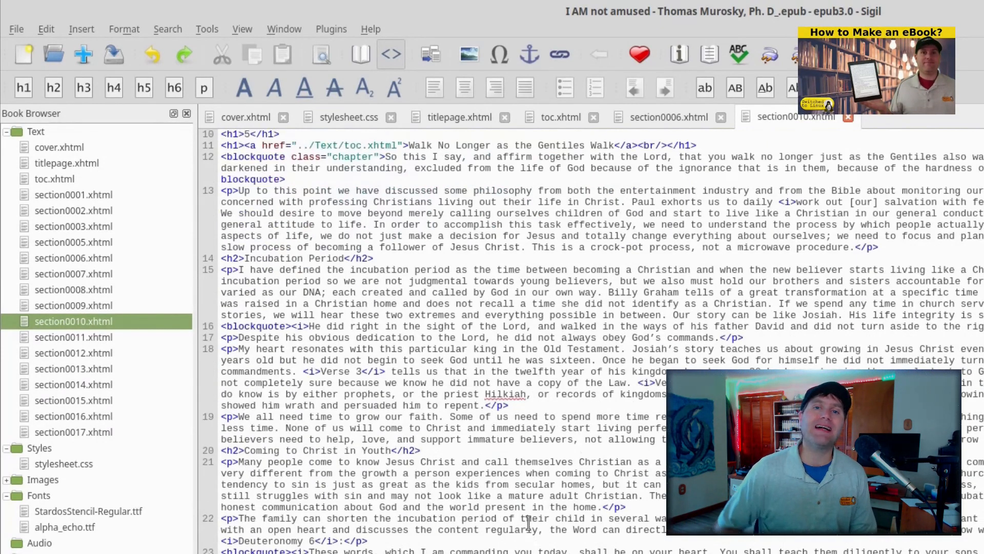
left_click(361, 54)
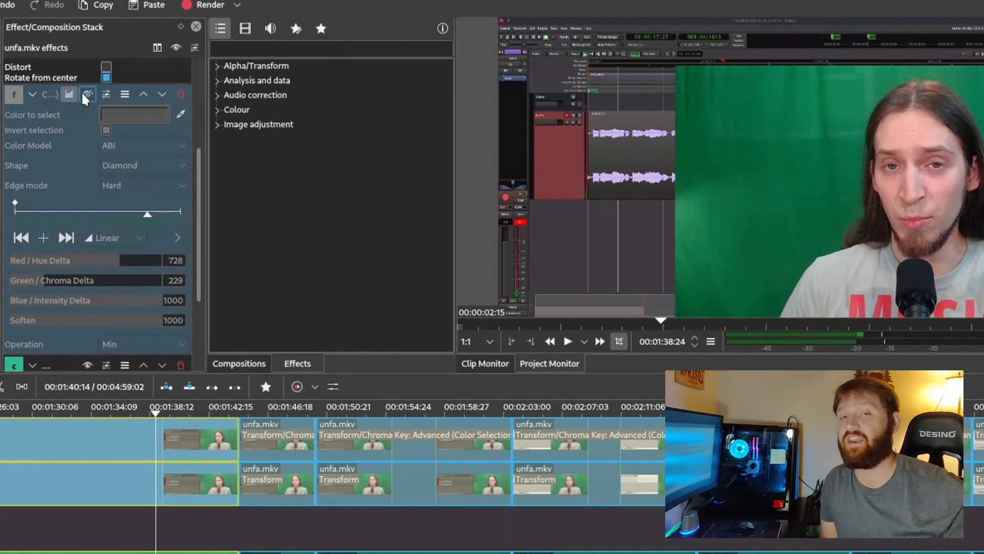
Step: Enable the Chroma Key effect and add a Lift/gamma/gain effect from the Colour category
left_click(87, 94)
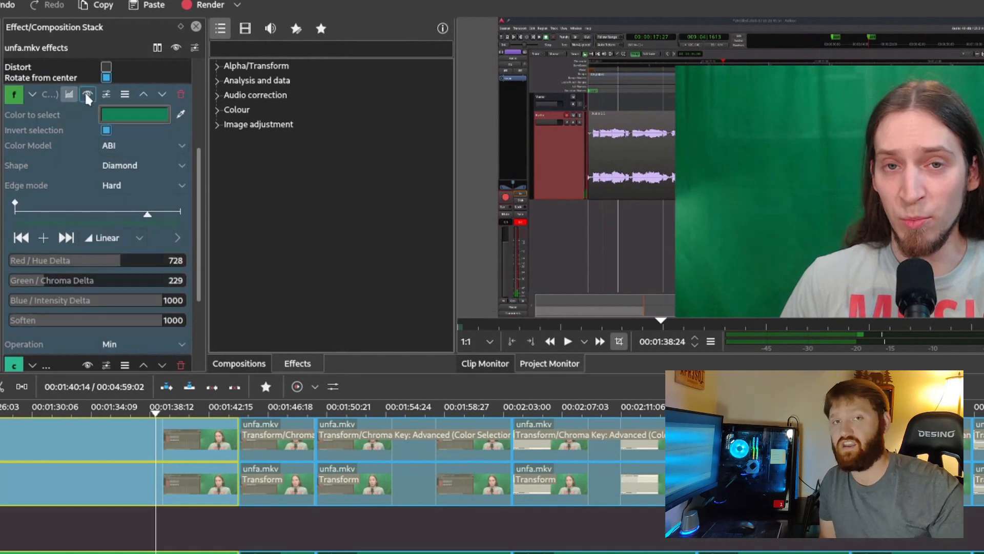
left_click(237, 109)
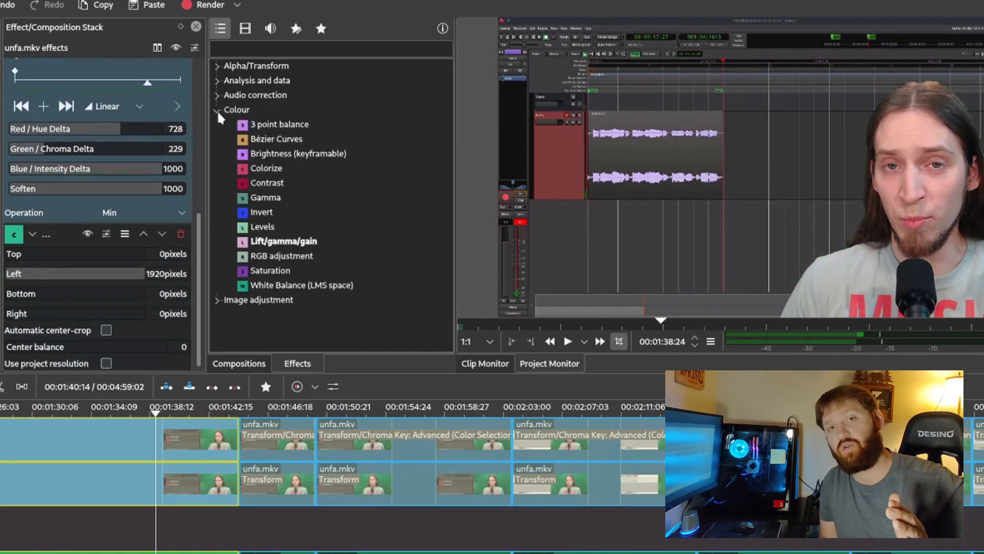
left_click(283, 241)
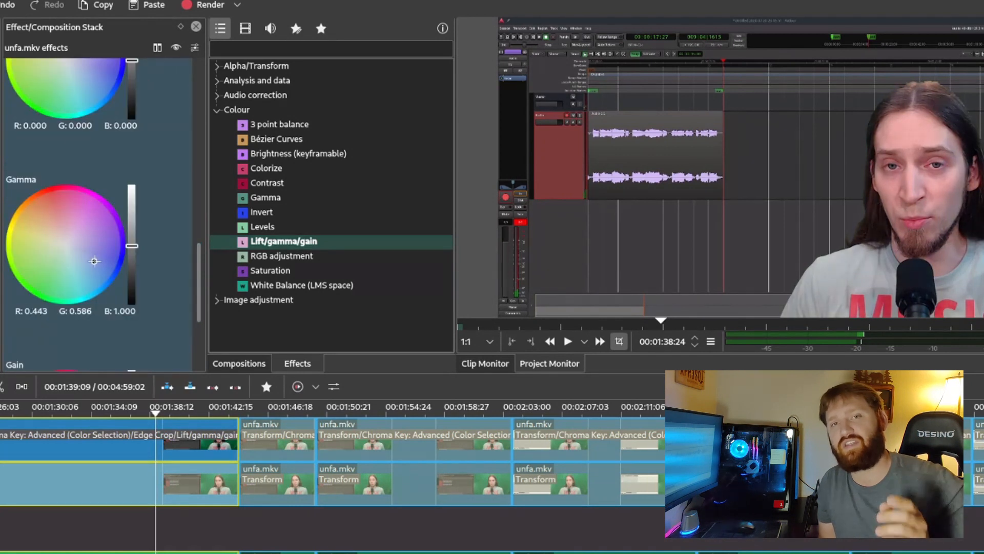
Step: Nudge the gamma tint toward warm yellow and back, then adjust the gain colour balance
left_click_drag(95, 261, 40, 236)
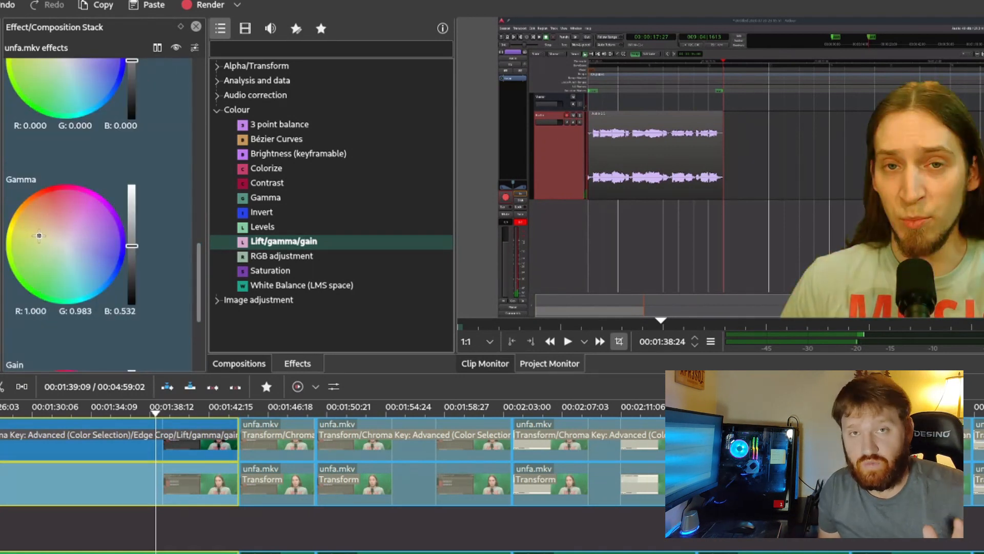
left_click_drag(39, 236, 59, 245)
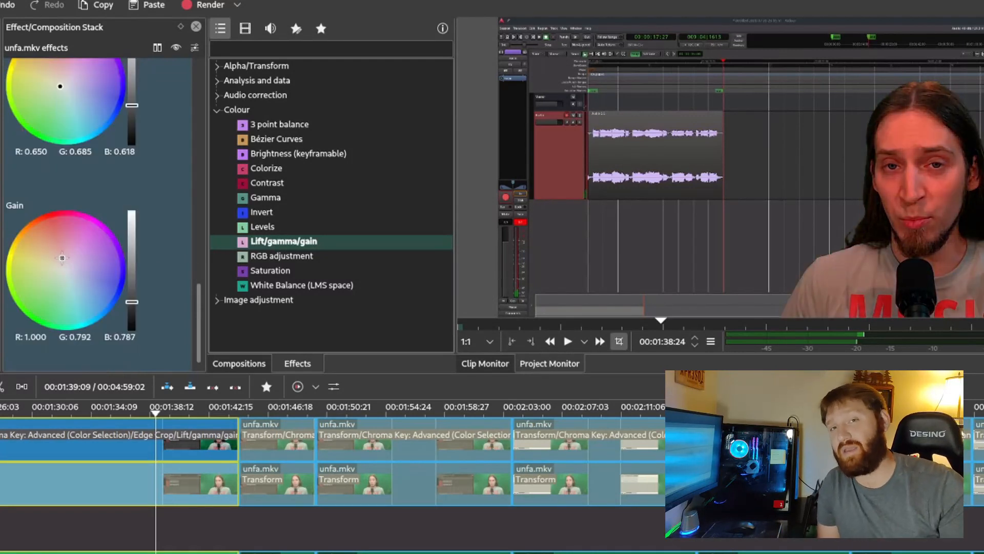
left_click_drag(132, 301, 132, 283)
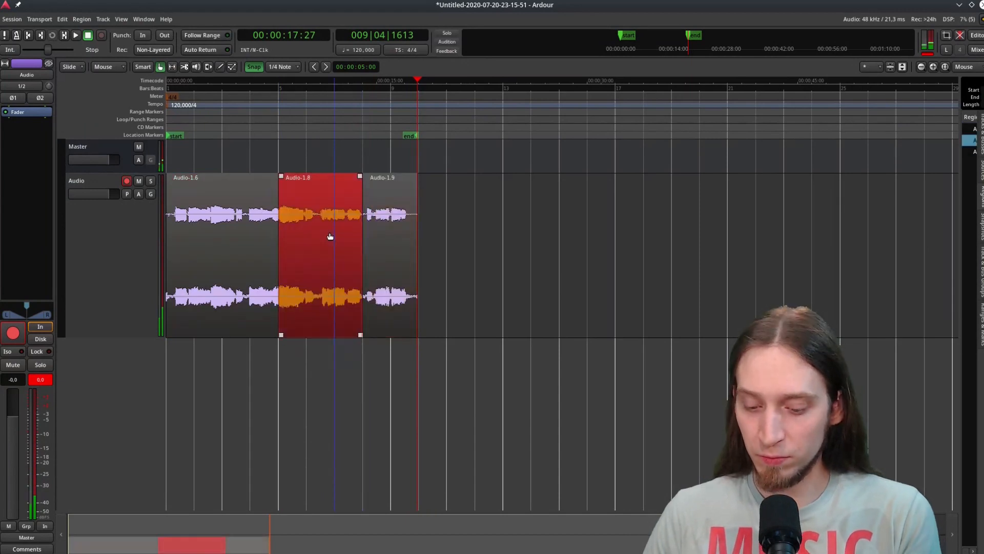
Step: Delete the selected item in the Ardour editor after splitting the audio regions
key("Delete")
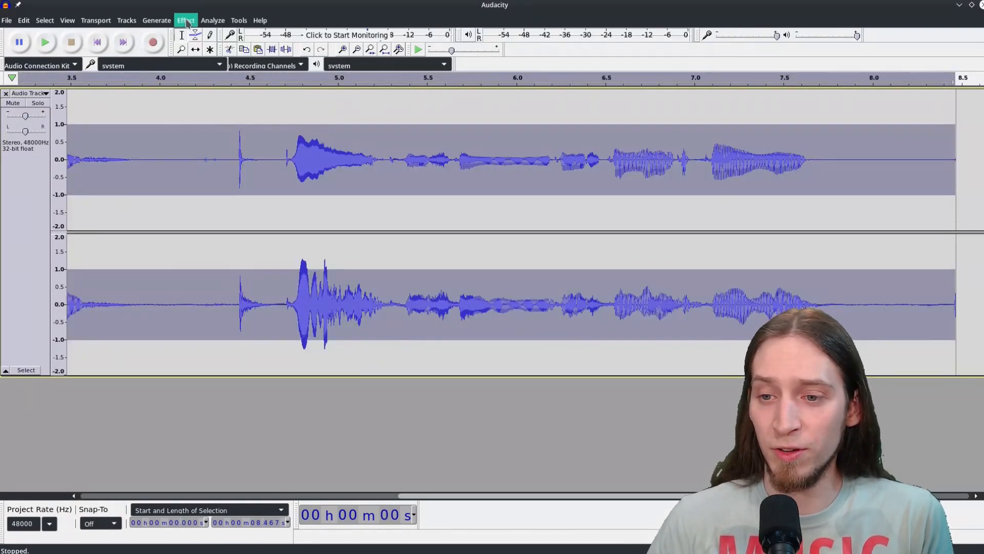
Step: Apply the Fast Lookahead limiter from the Effect menu with a 0.05 s release time
left_click(185, 20)
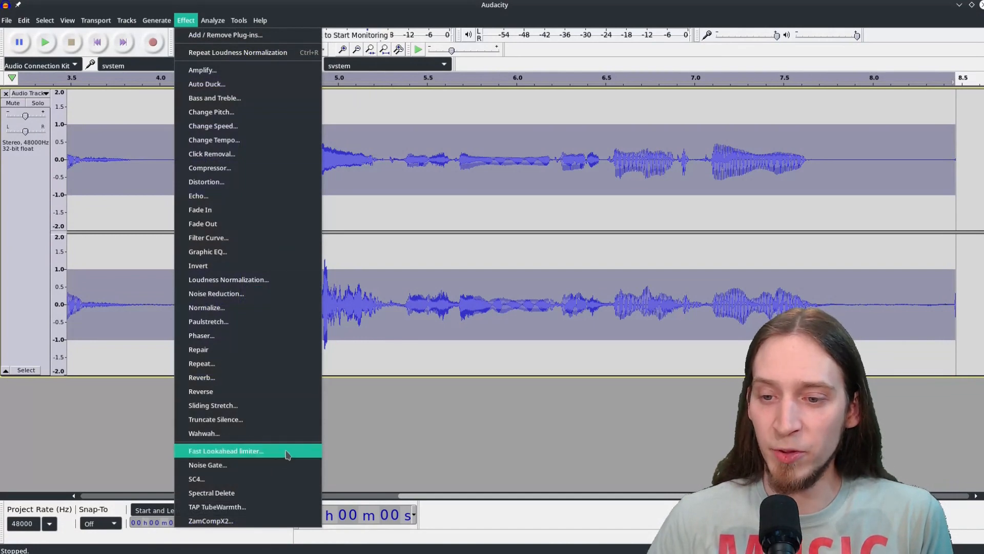
left_click(225, 452)
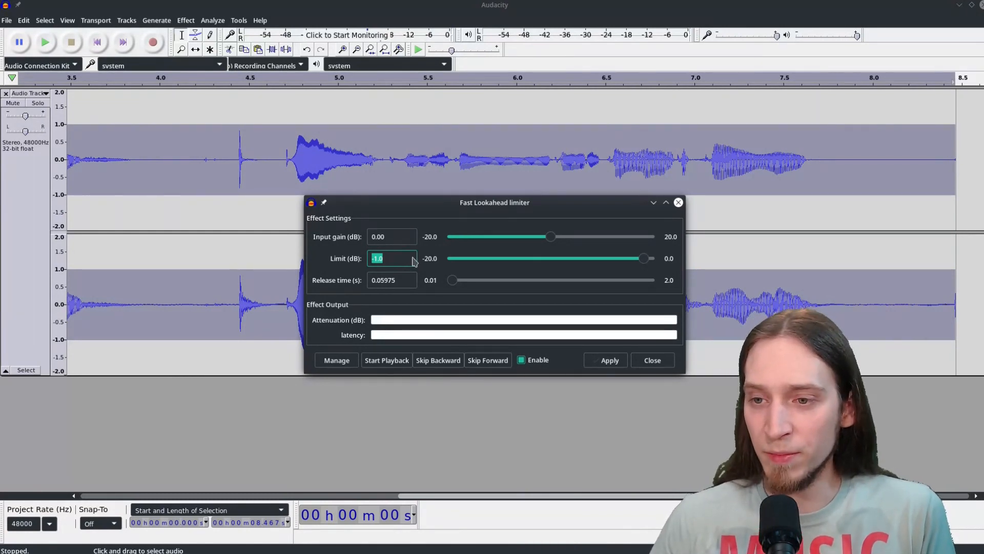
left_click(392, 279)
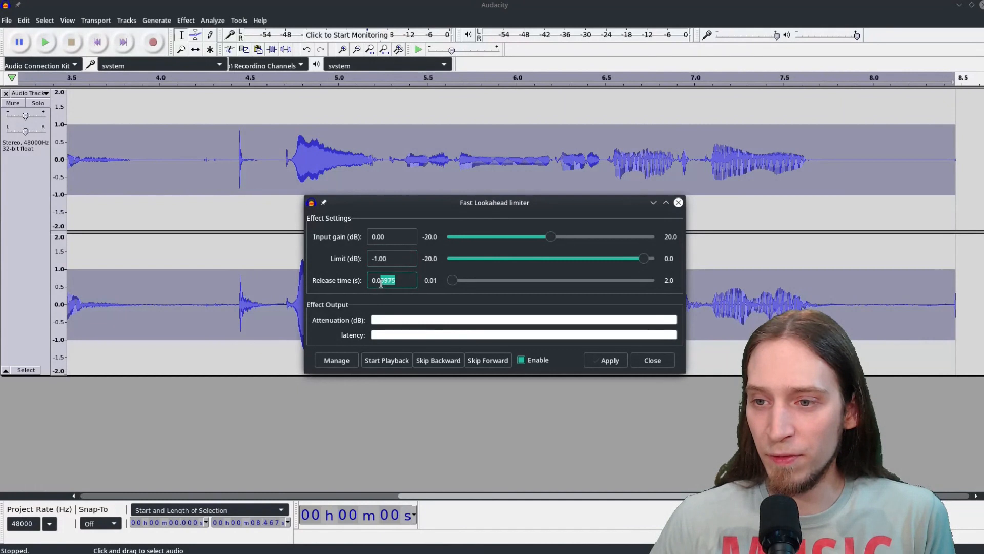
type("0.05")
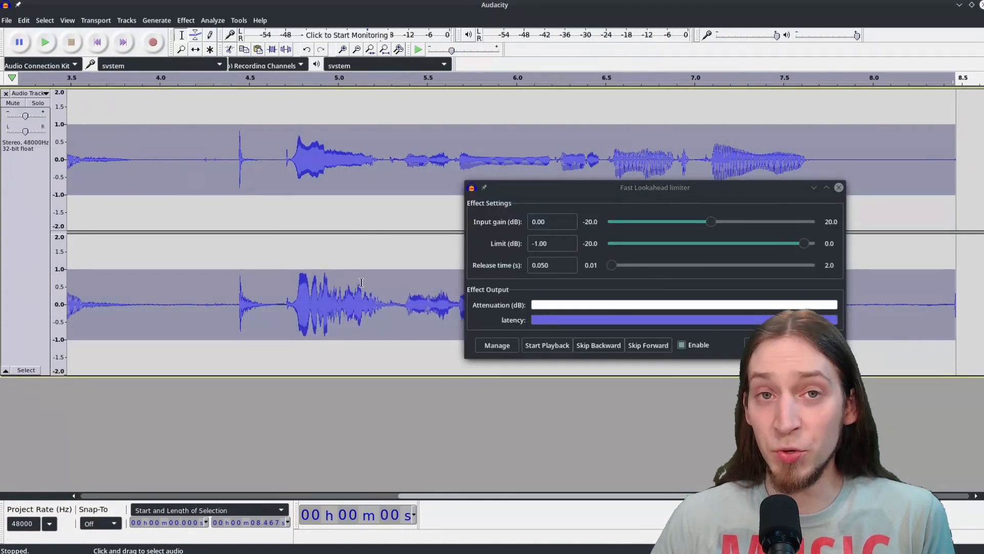
mouse_move(299, 273)
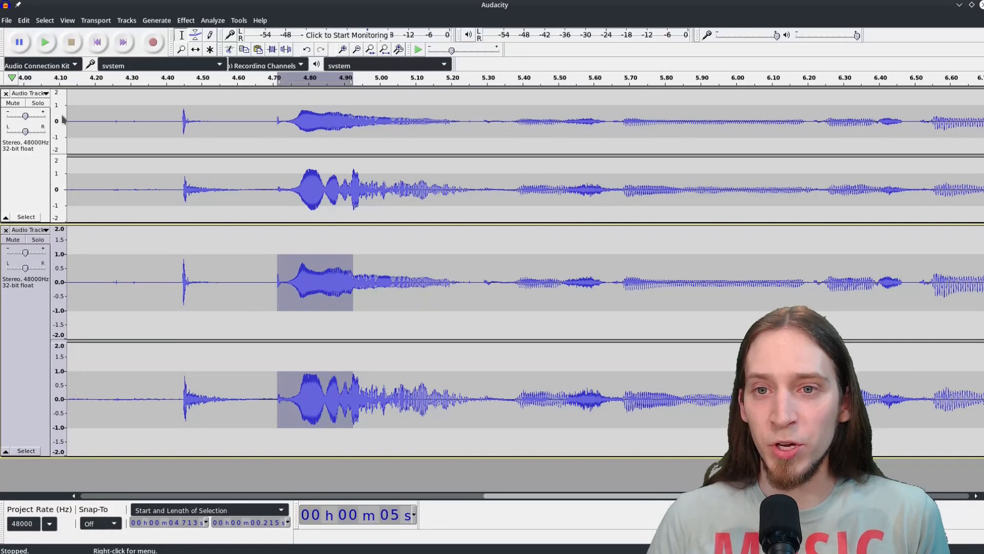
mouse_move(244, 294)
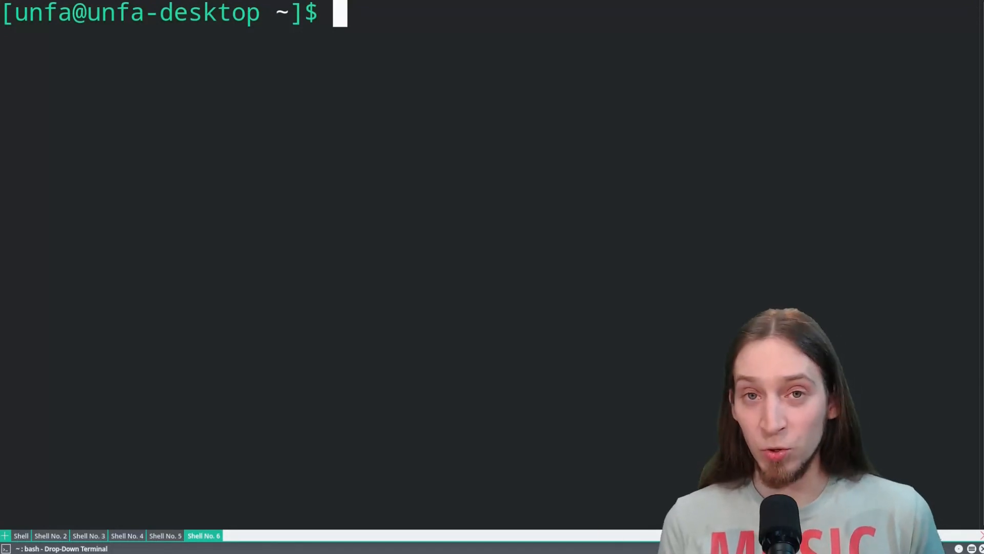
Step: Enter ffmpeg -i VIDEO.mkv -i NEW_AUDIO.mkv -map 0:v -map 1:a -c copy NEW_VIDEO.mkv
type("ffmpeg -i VIDEO.mkv -i NEW_AUDIO.mkv -map 0:v -map 1:a -c copy NEW_VIDEO.mkv")
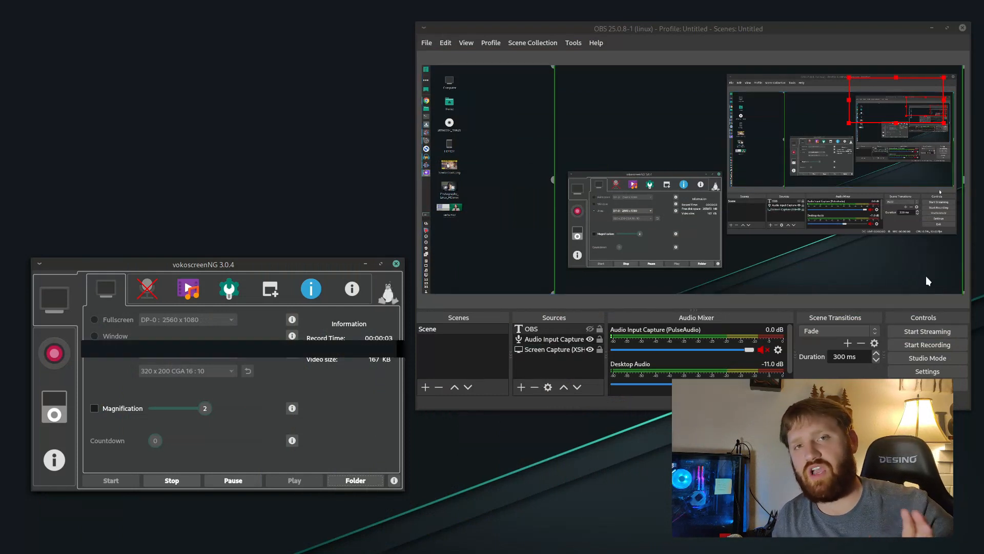
left_click(95, 351)
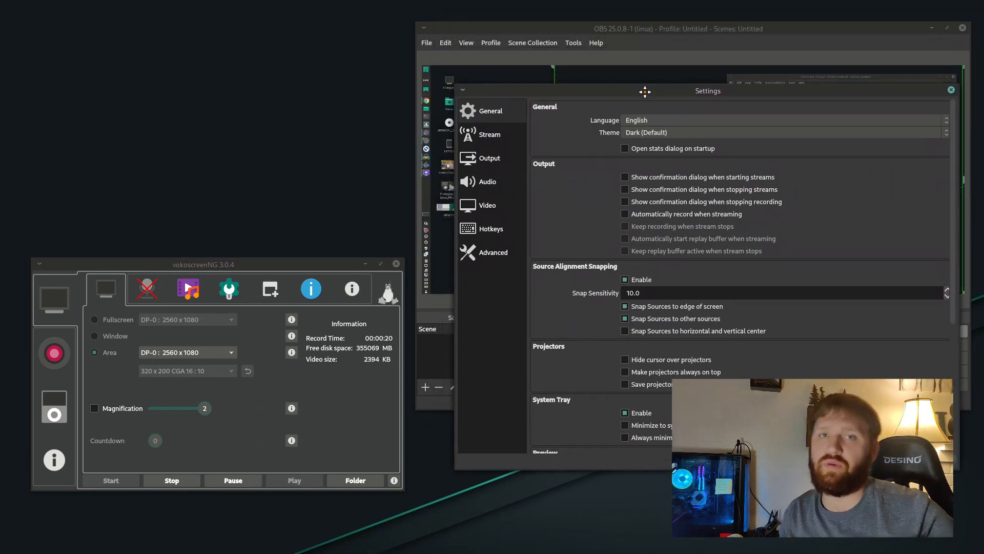
left_click(490, 158)
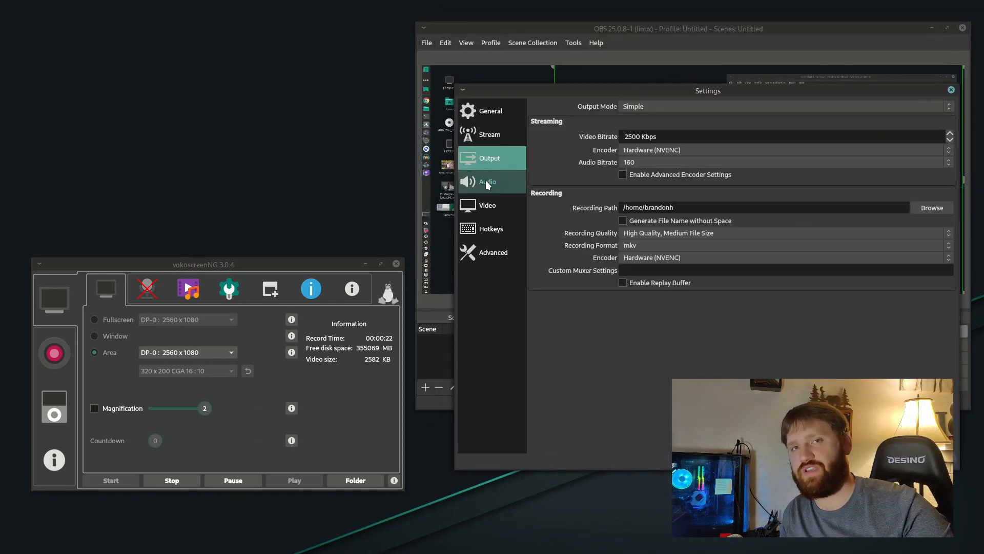
left_click(488, 182)
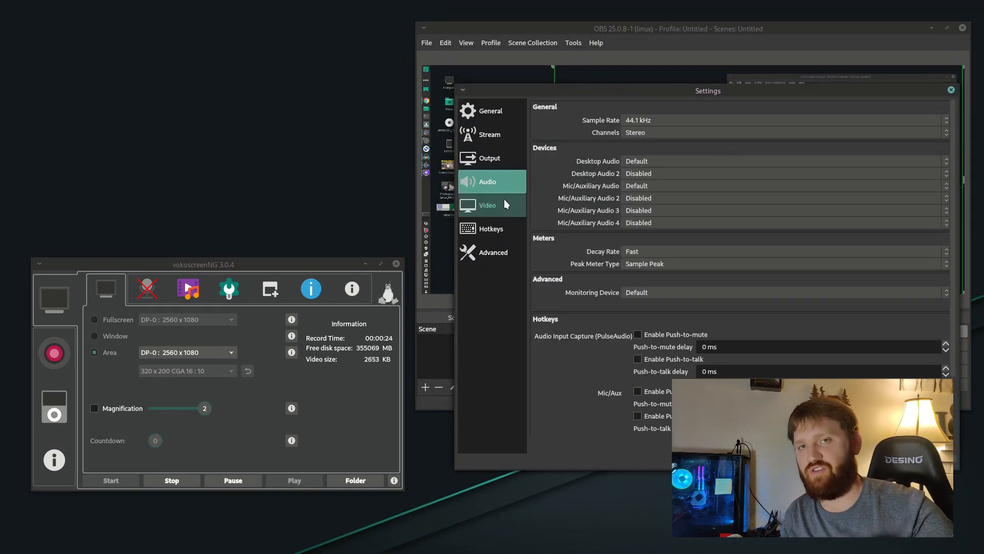
left_click(487, 205)
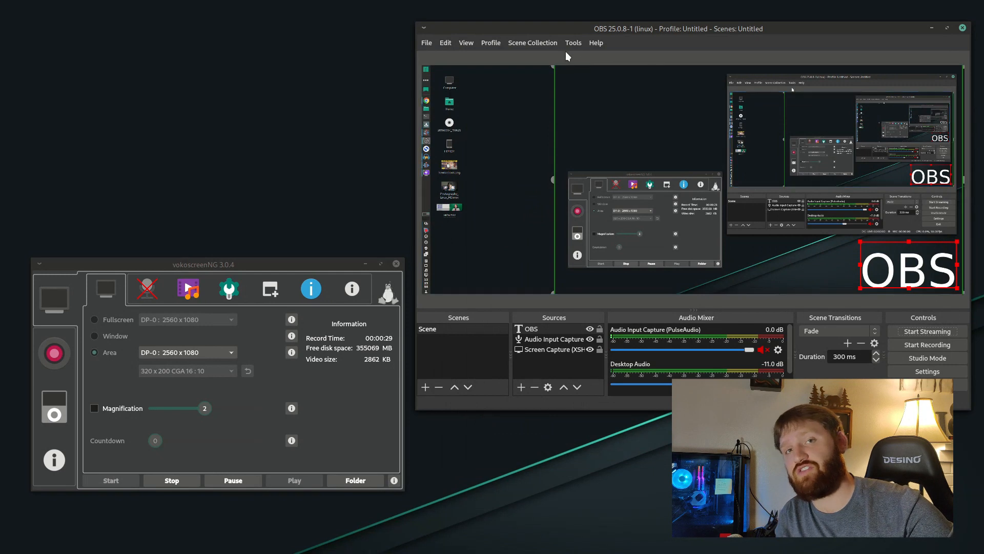
left_click(532, 43)
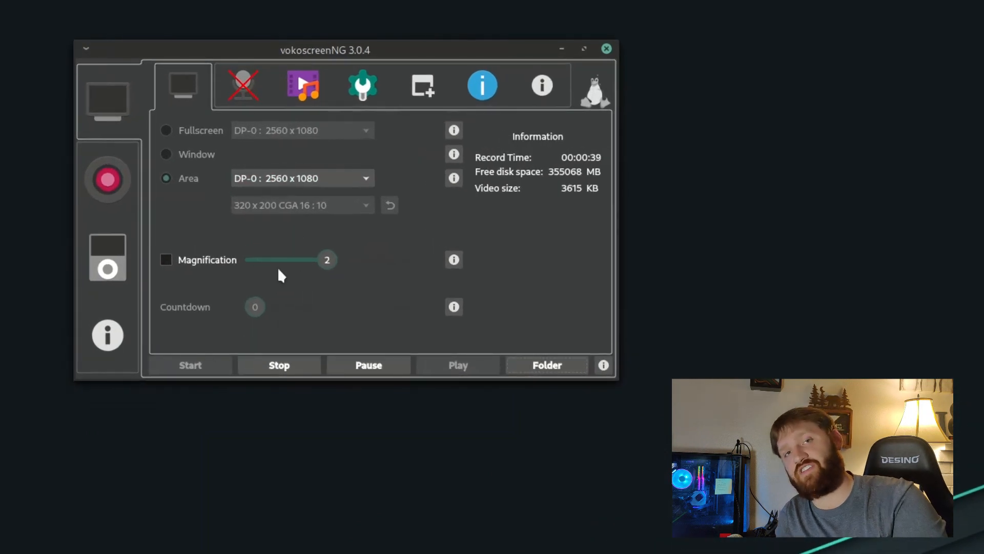
Step: Browse vokoscreenNG's Video, Settings, Available formats, About and Timer pages
left_click(362, 85)
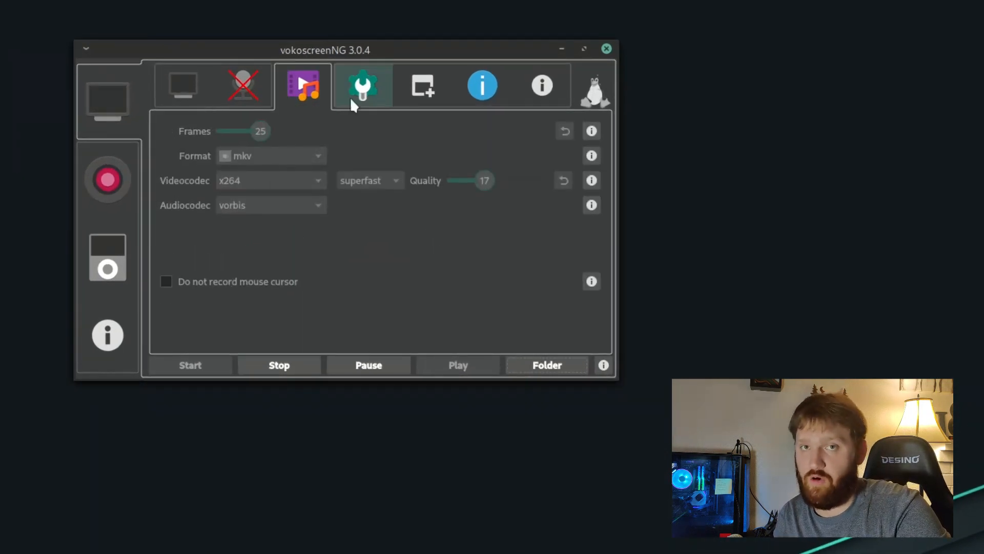
left_click(361, 85)
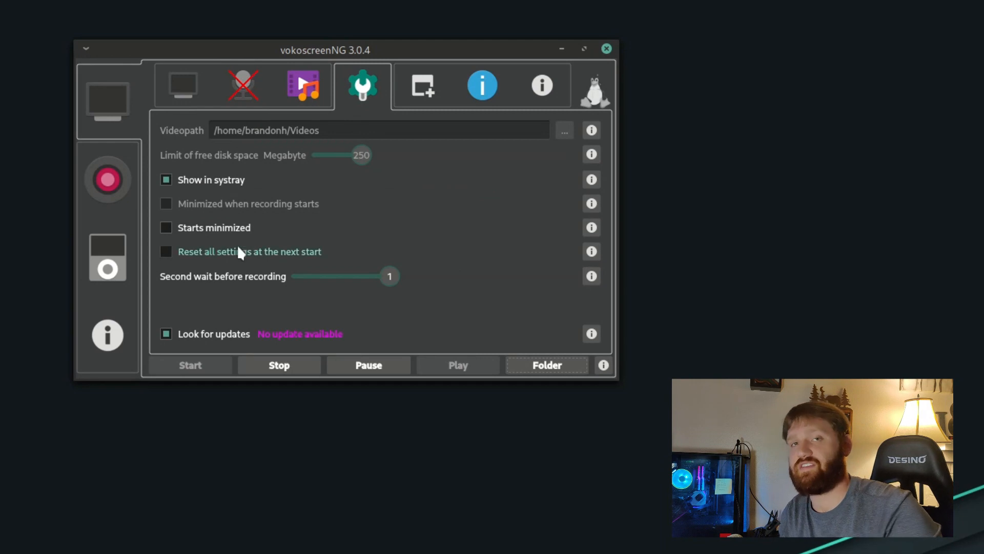
left_click(481, 85)
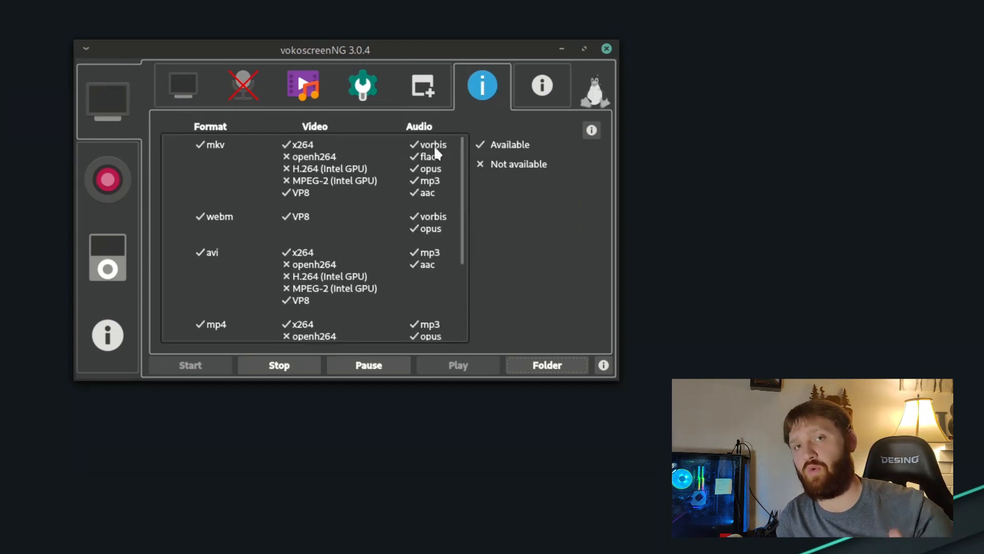
left_click(541, 85)
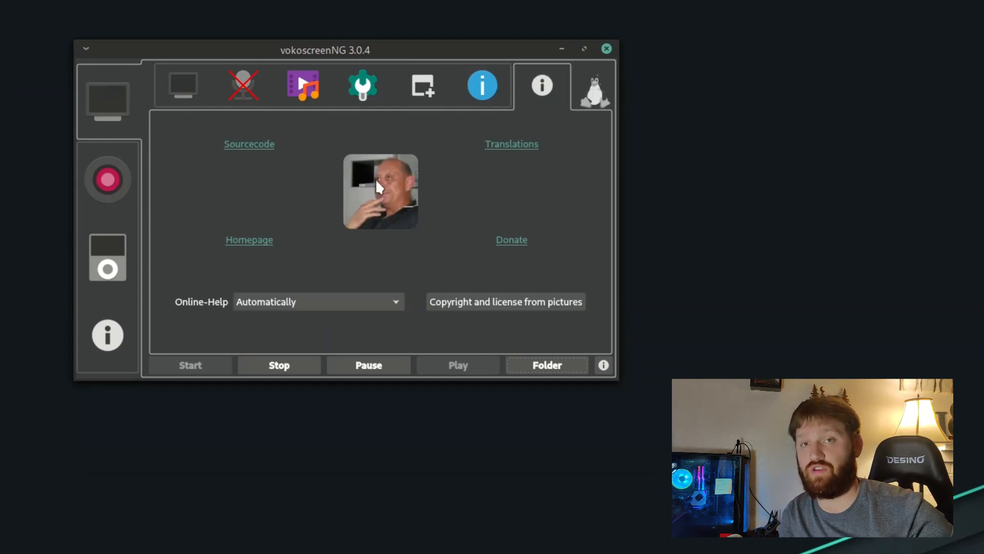
left_click(422, 85)
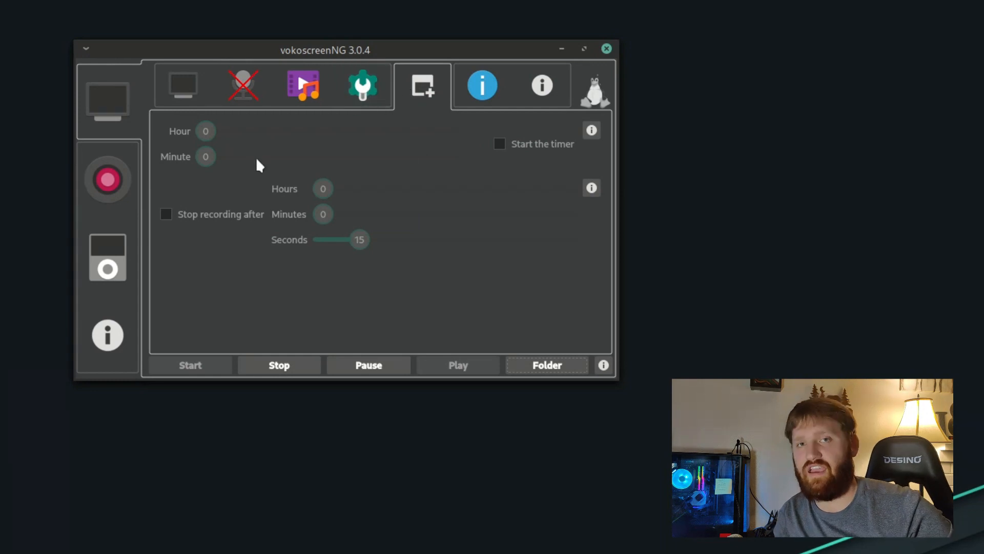
left_click(361, 86)
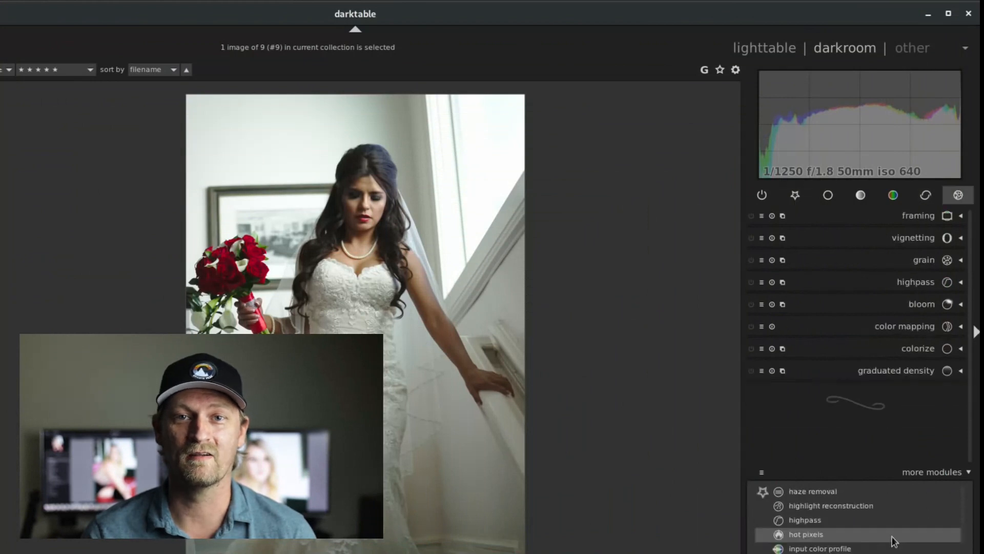
Step: Browse the tone, correction and full module groups, ending on the favourites group
left_click(860, 195)
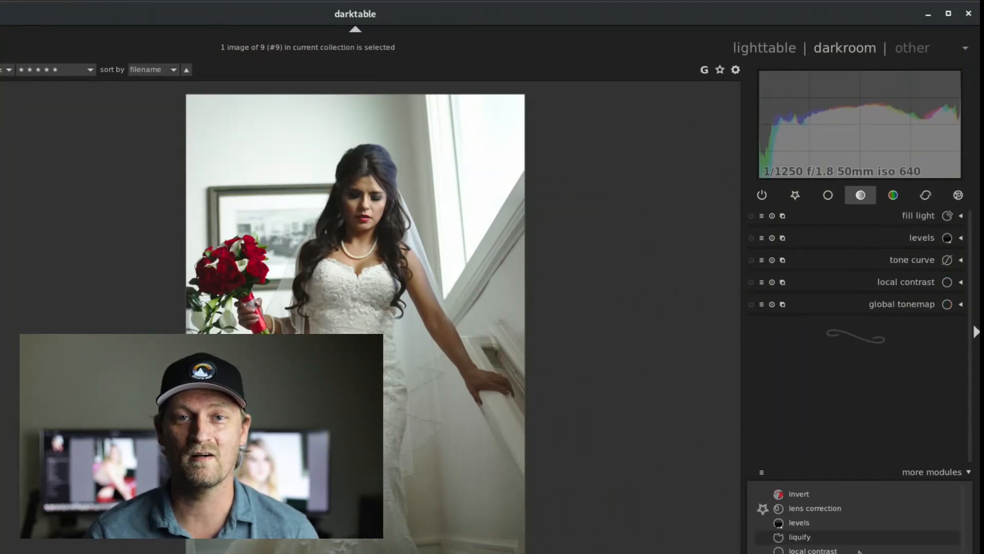
left_click(957, 195)
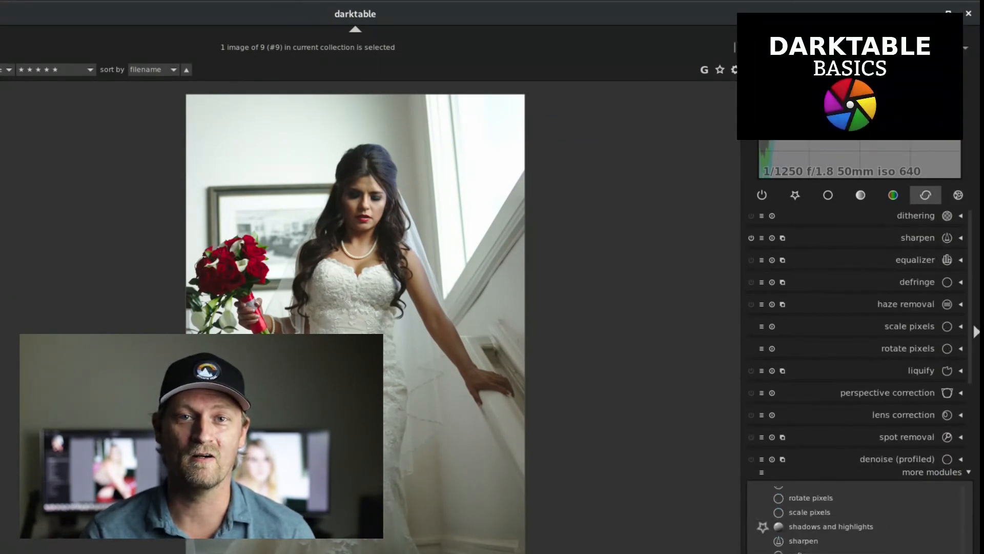
left_click(796, 194)
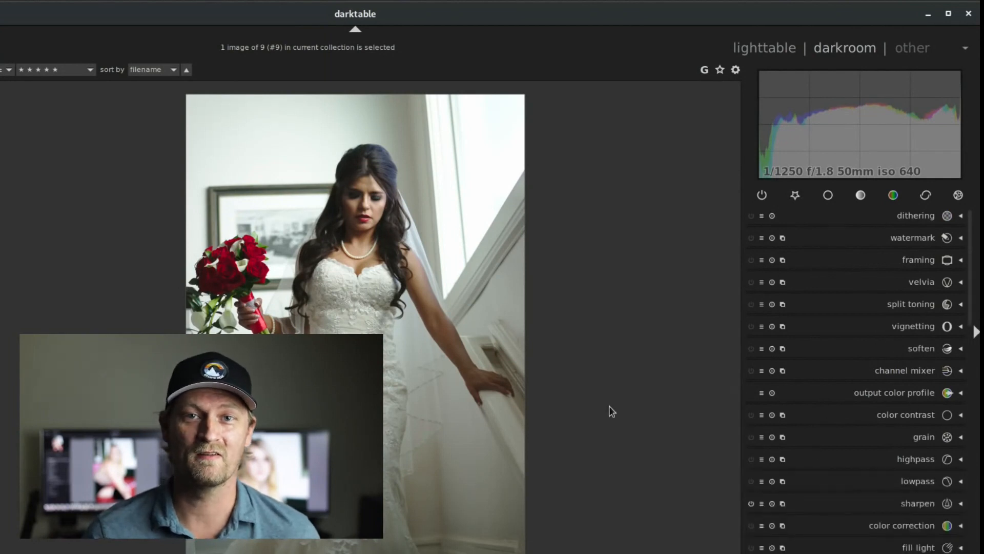
left_click(829, 195)
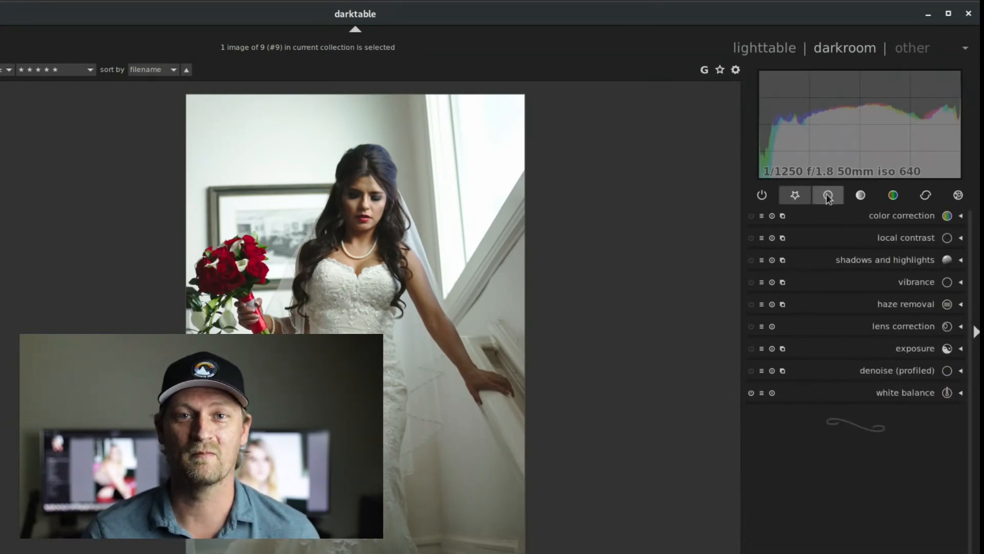
Step: Compare the base curve off, then apply the neutral built-in preset curve
left_click(829, 195)
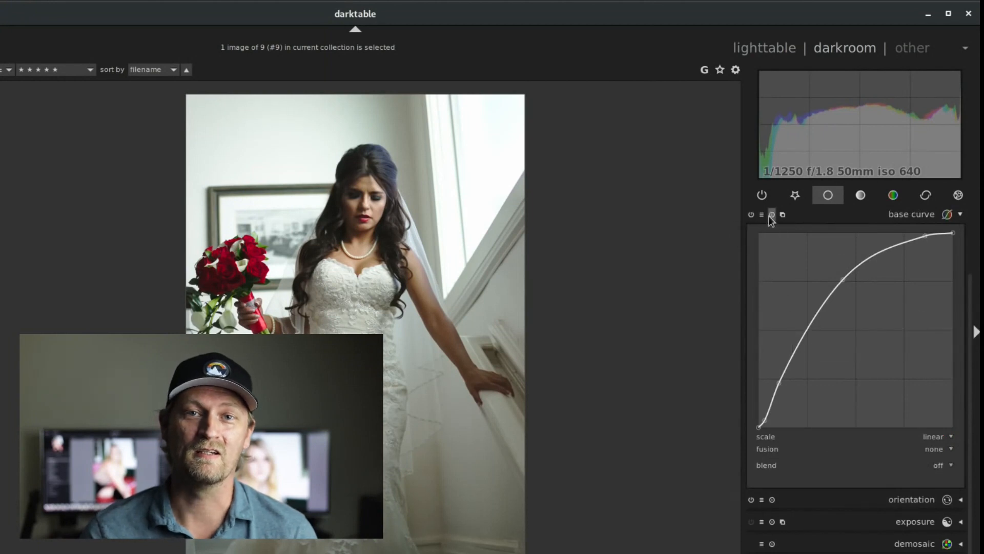
left_click(783, 215)
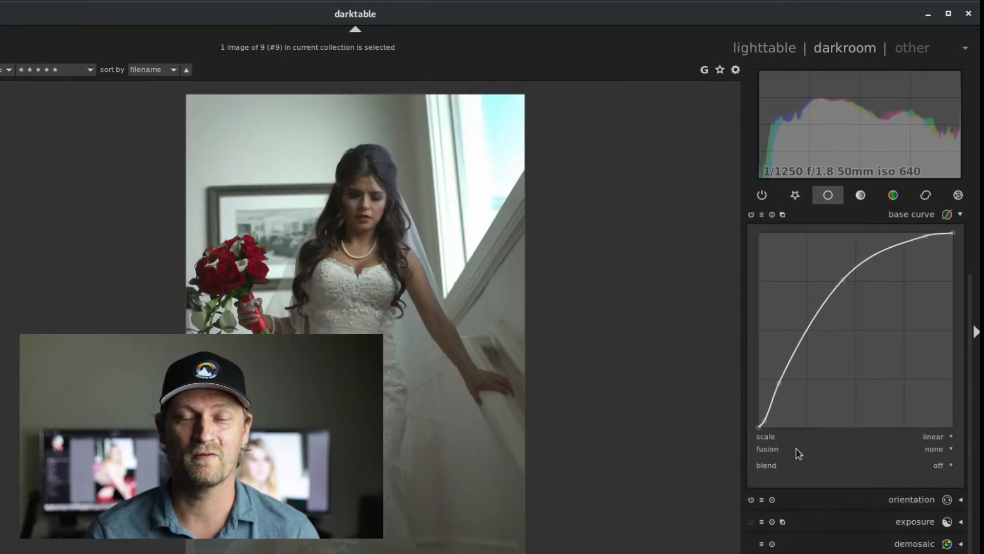
left_click(958, 214)
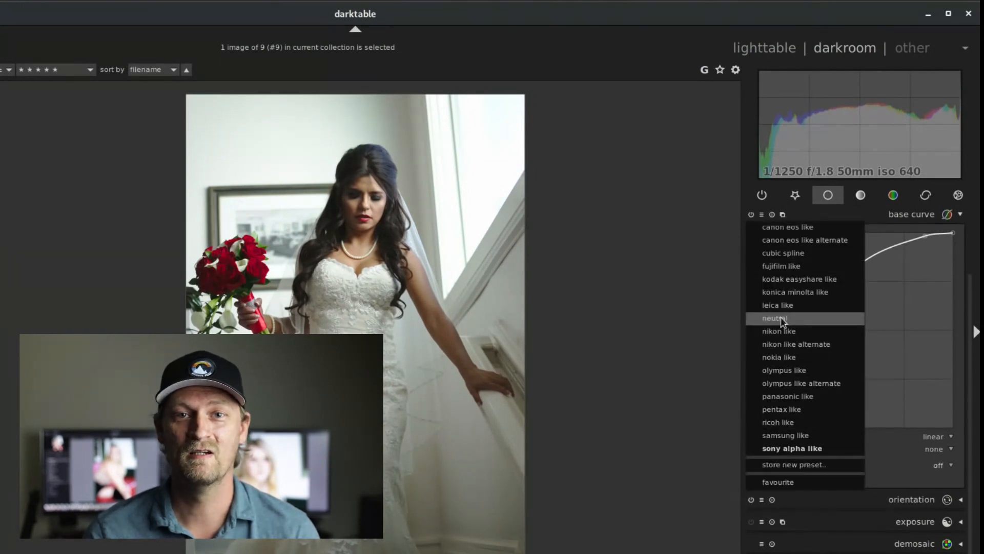
left_click(775, 318)
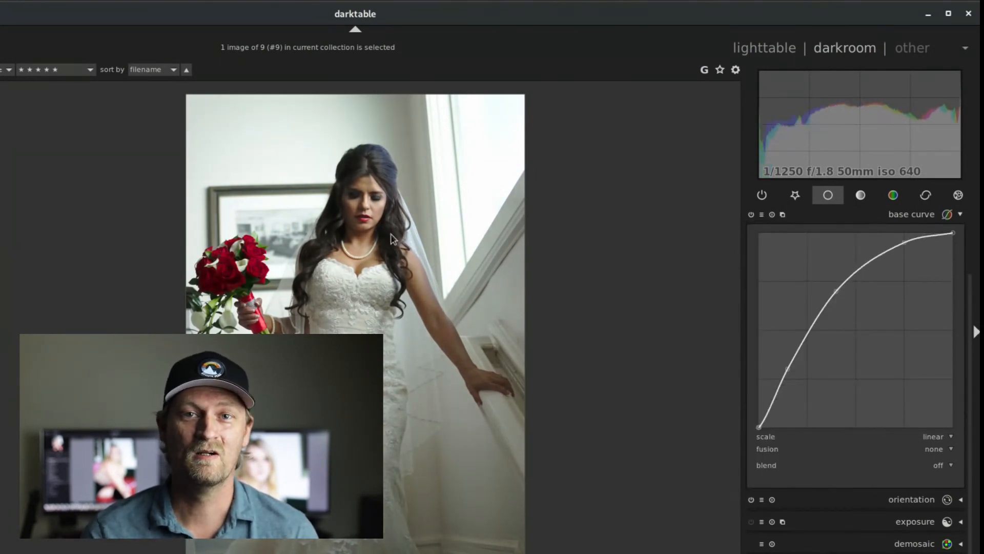
left_click(795, 195)
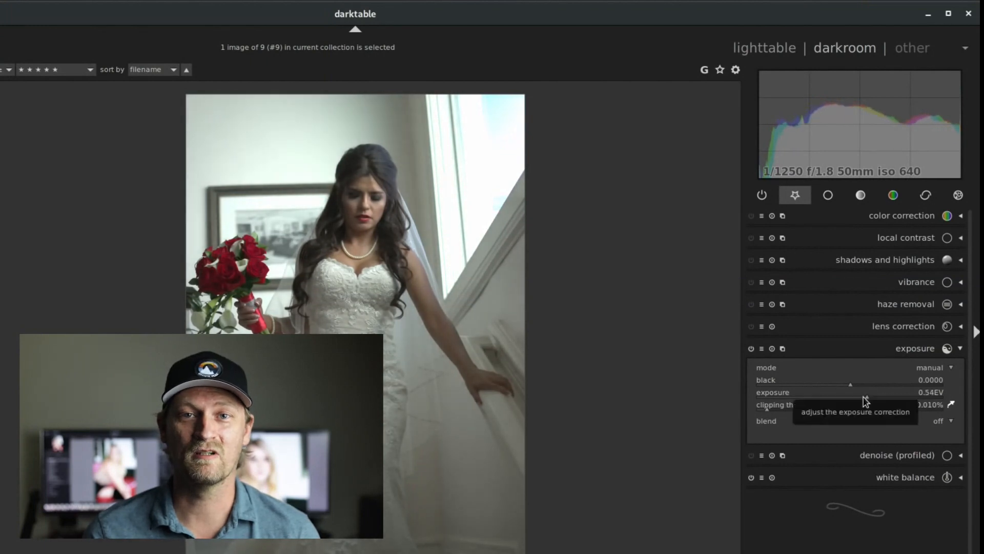
Step: Raise exposure to 0.74 EV and set the black level to 0.0030
left_click_drag(848, 392, 873, 392)
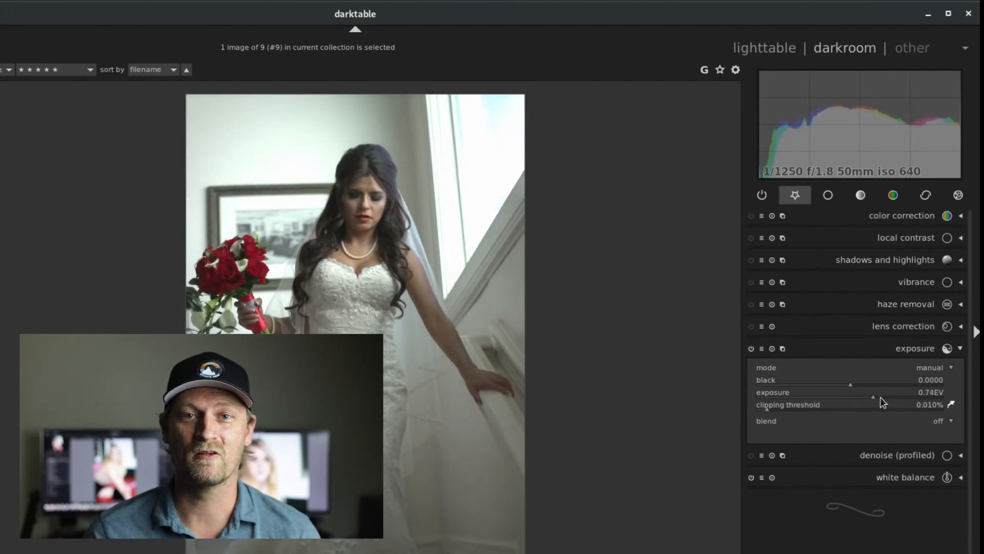
left_click_drag(851, 384, 854, 384)
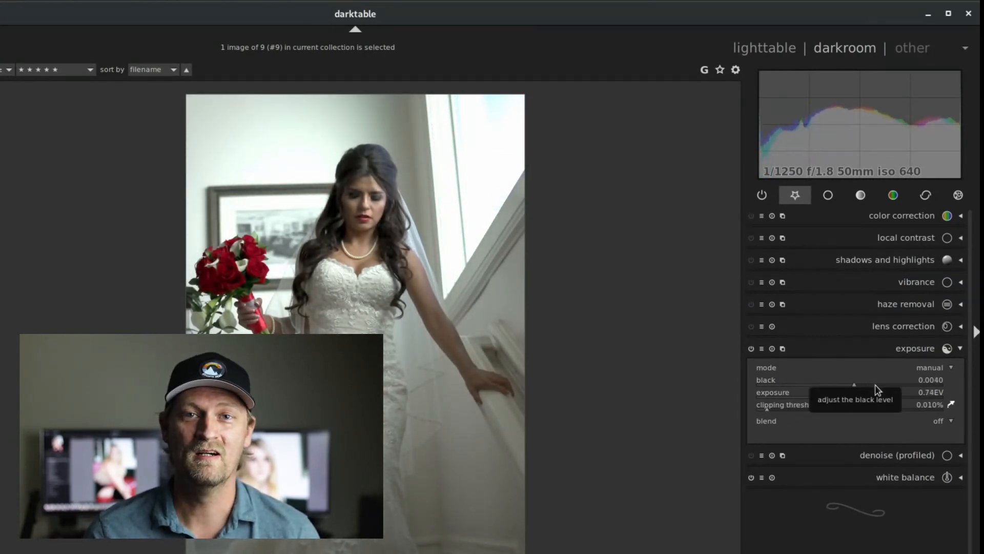
left_click_drag(856, 385, 852, 385)
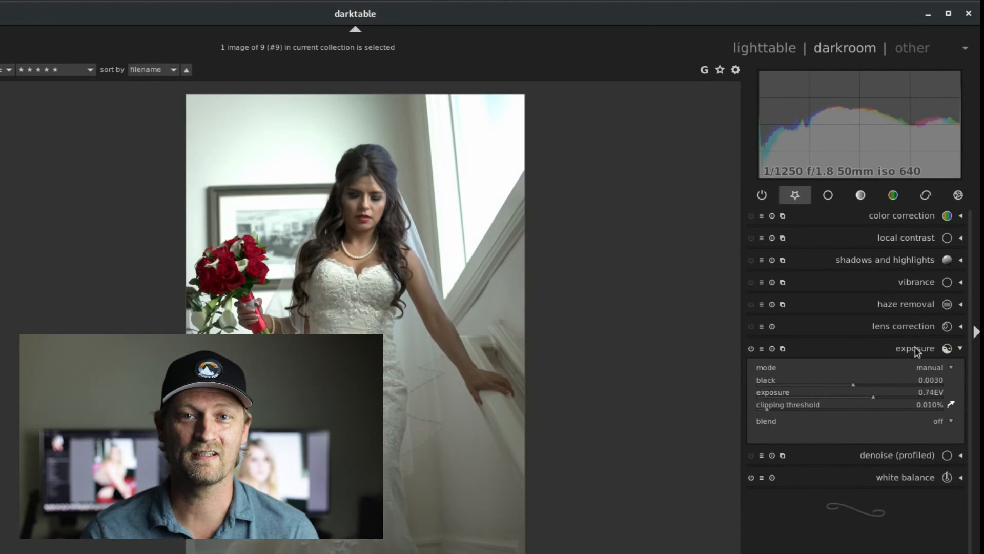
Step: Review the local contrast module, then return to the lighttable grid of nine wedding photos
left_click(907, 237)
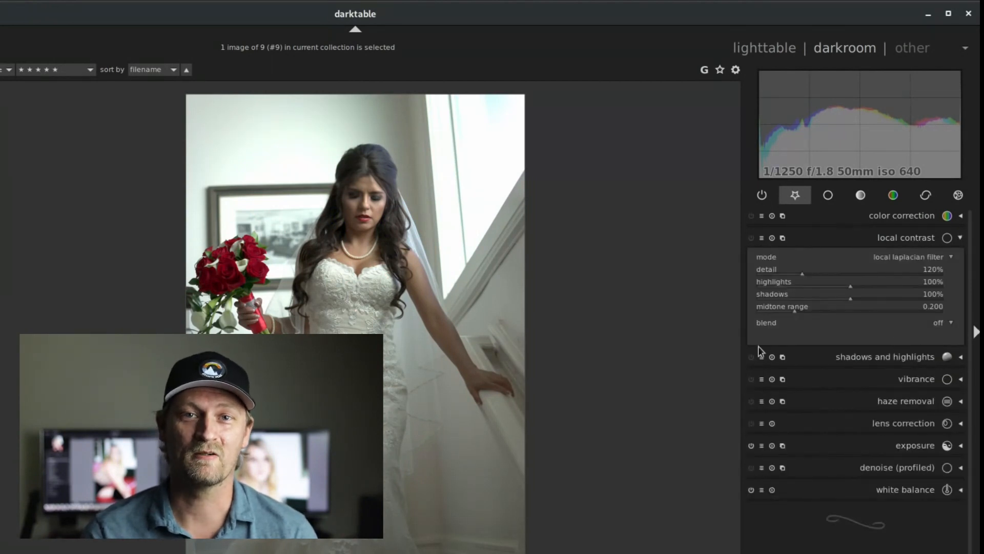
mouse_move(806, 279)
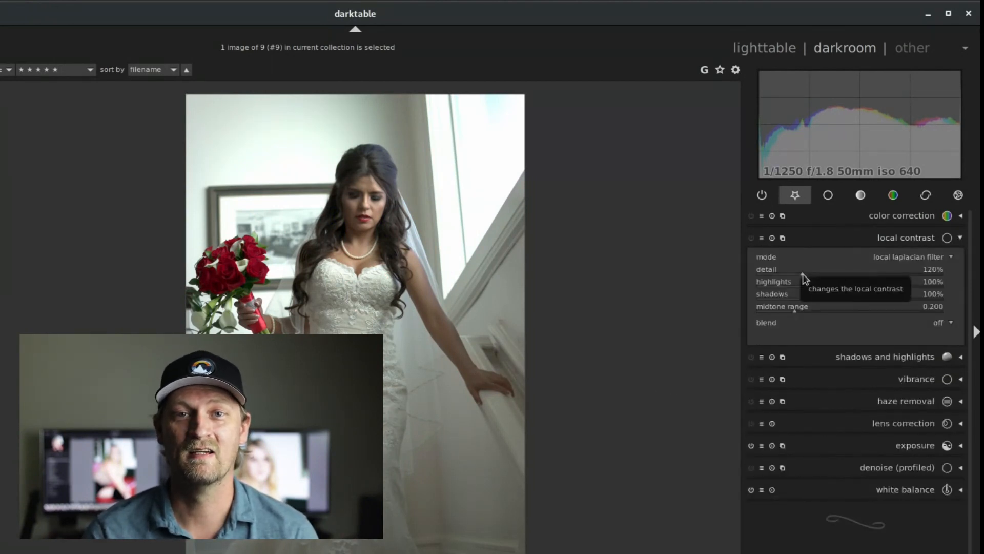
left_click_drag(807, 281, 851, 281)
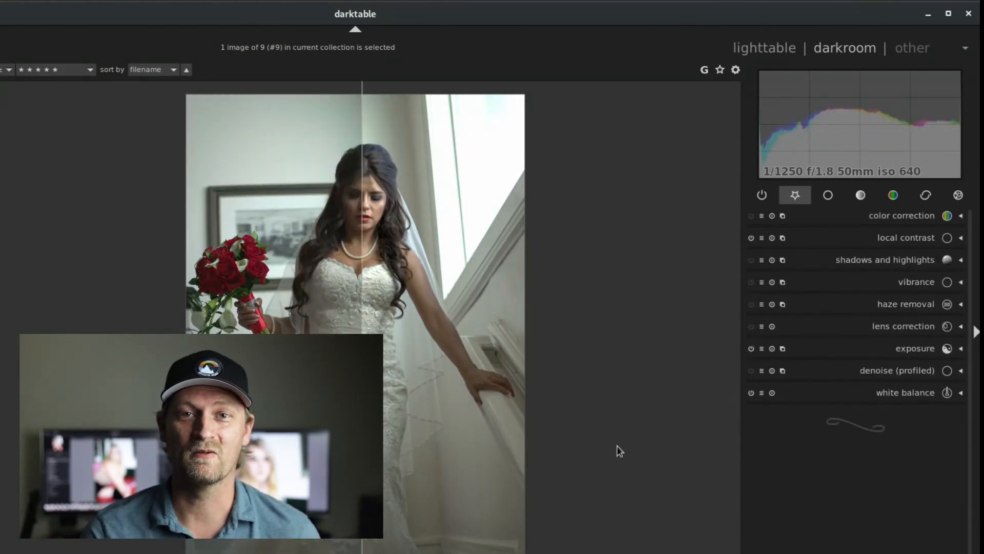
left_click(764, 47)
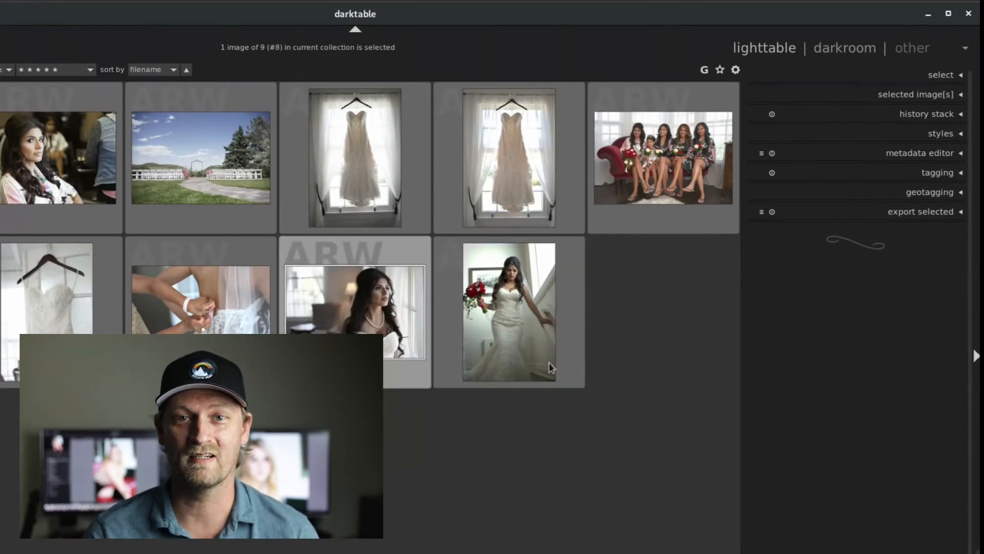
Step: Select the bride photo with all nine images and copy its edit history stack
left_click(508, 312)
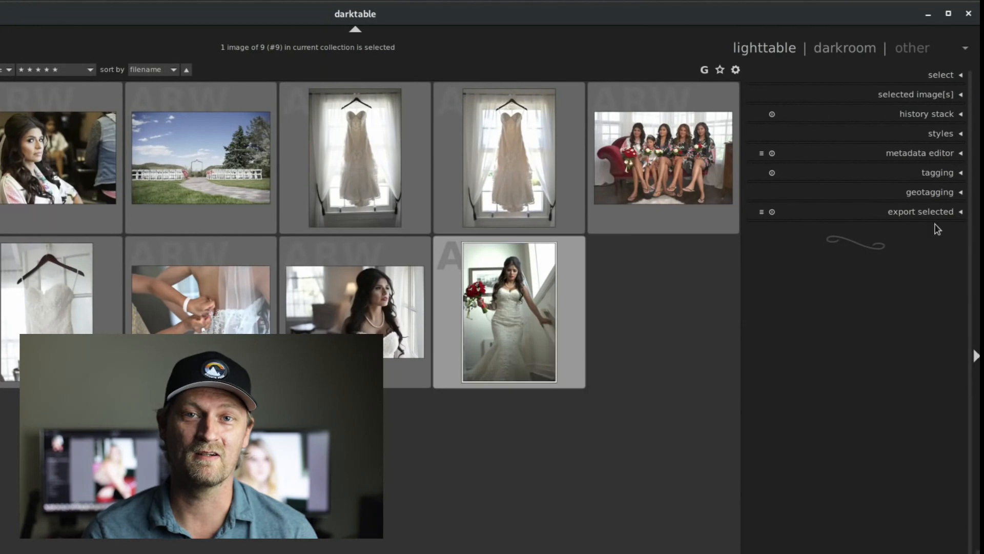
left_click(941, 74)
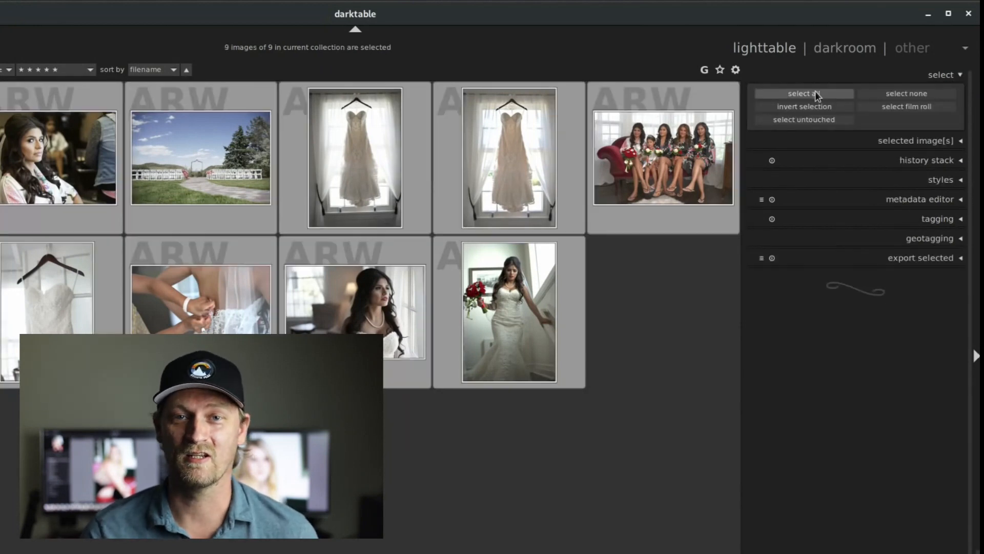
left_click(508, 311)
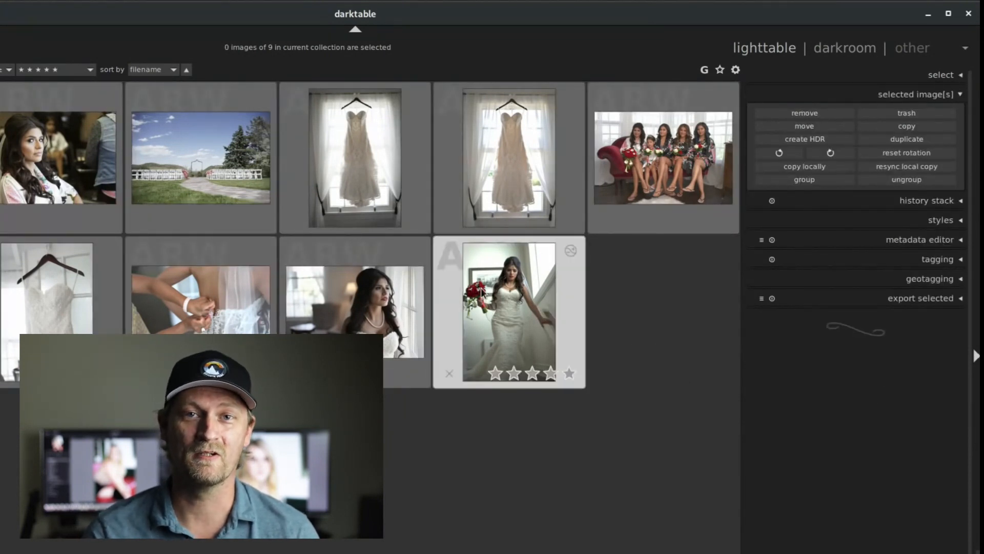
left_click(509, 312)
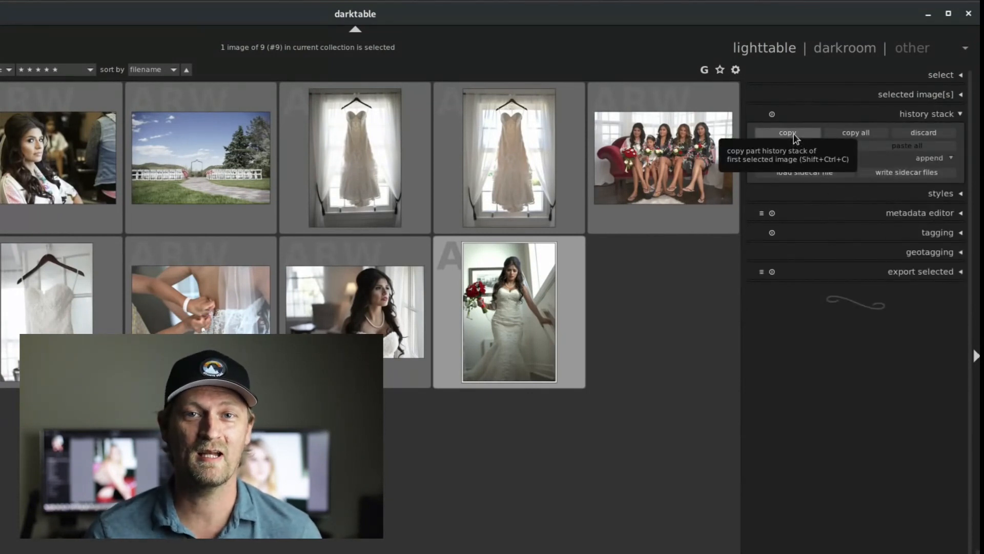
left_click(787, 132)
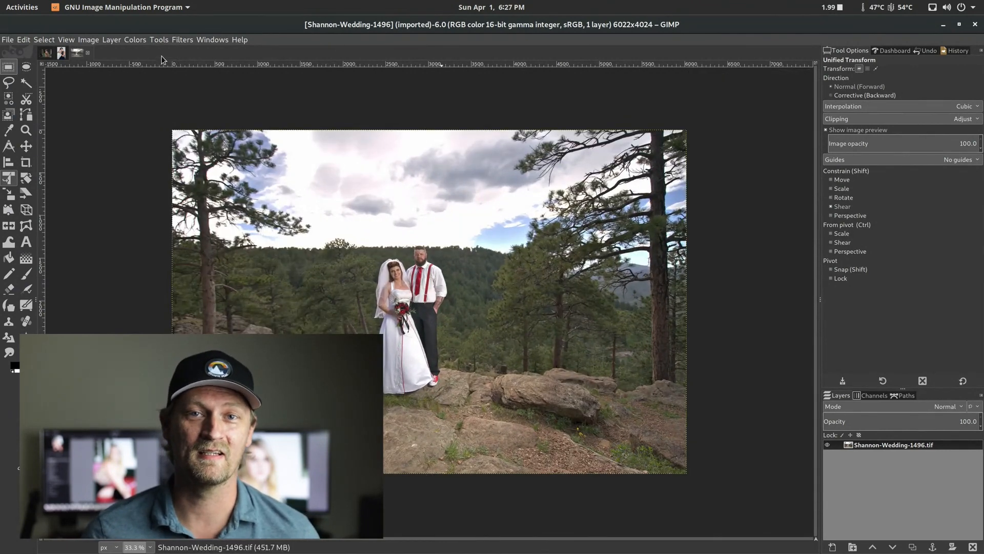
Step: Check the image precision, return to the wedding landscape tab and choose the Heal tool
left_click(88, 40)
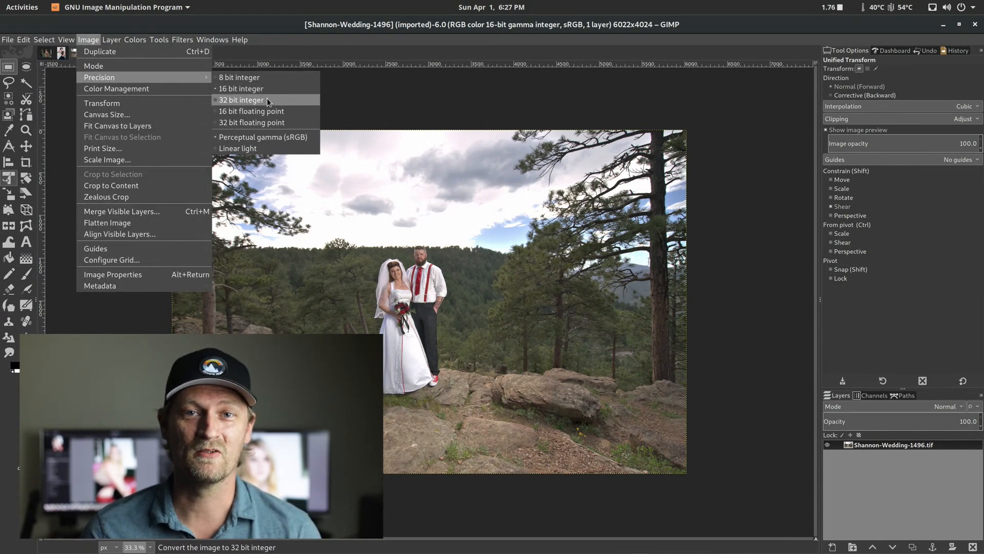
mouse_move(252, 122)
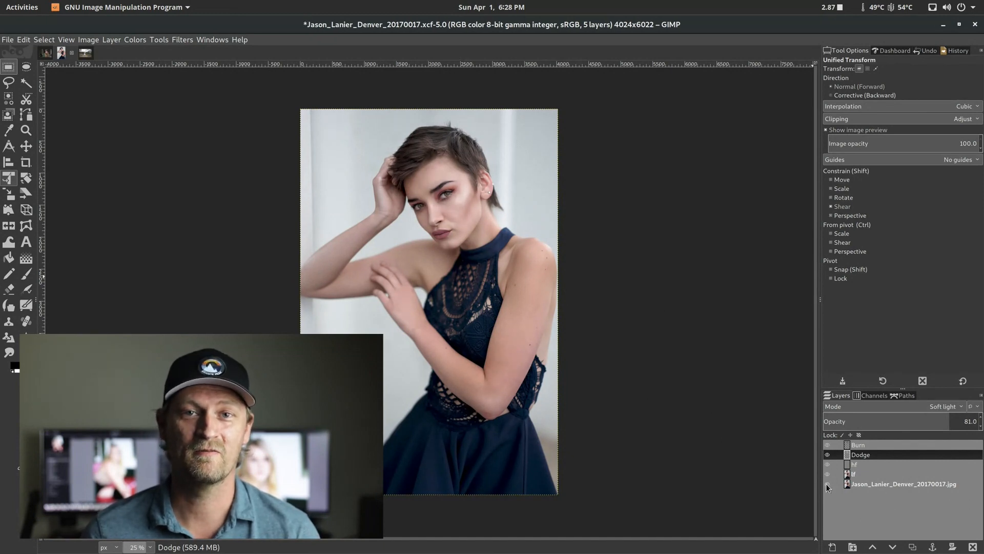
left_click(70, 53)
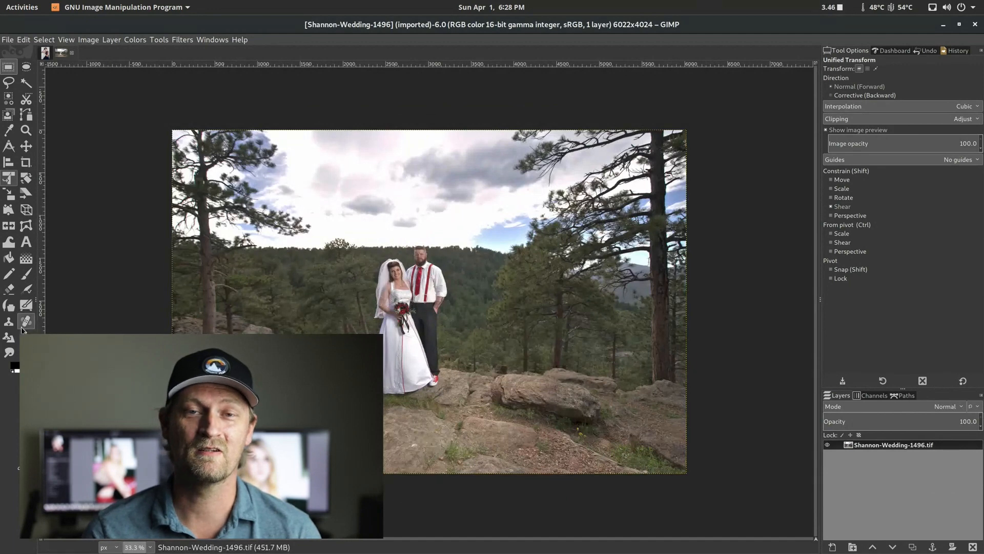
left_click(27, 322)
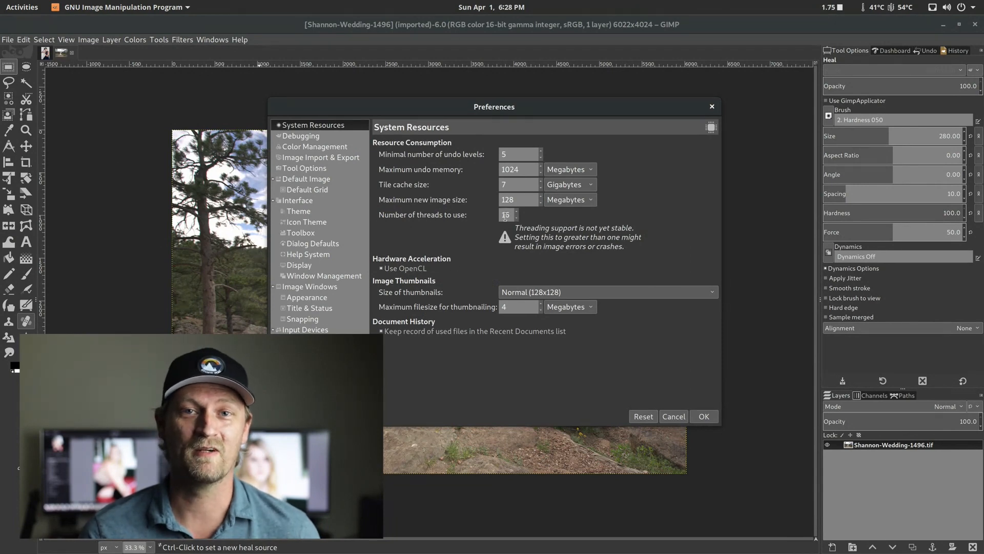
Step: Close Preferences with OK and start opening an image from the RAW 2018-02-10 folder
left_click(516, 211)
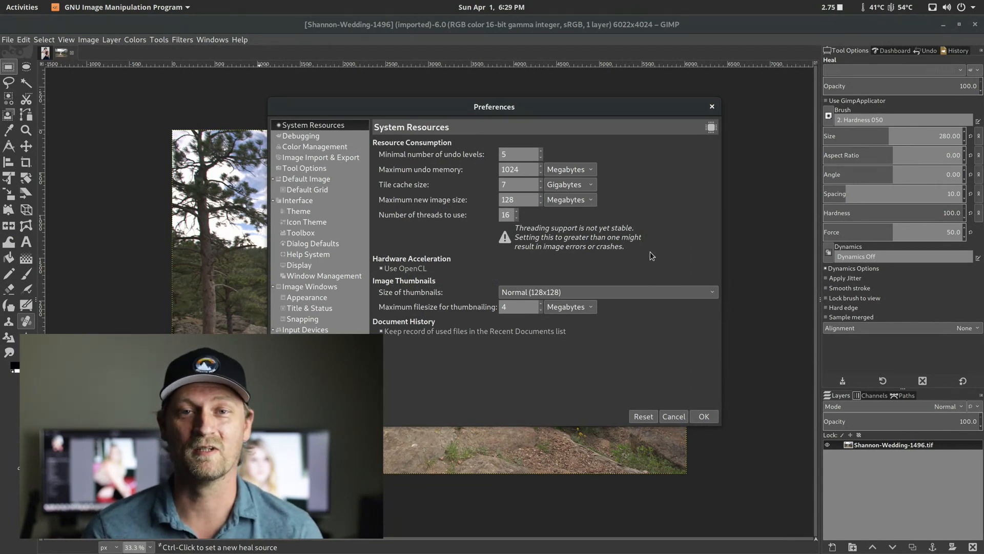
left_click(672, 416)
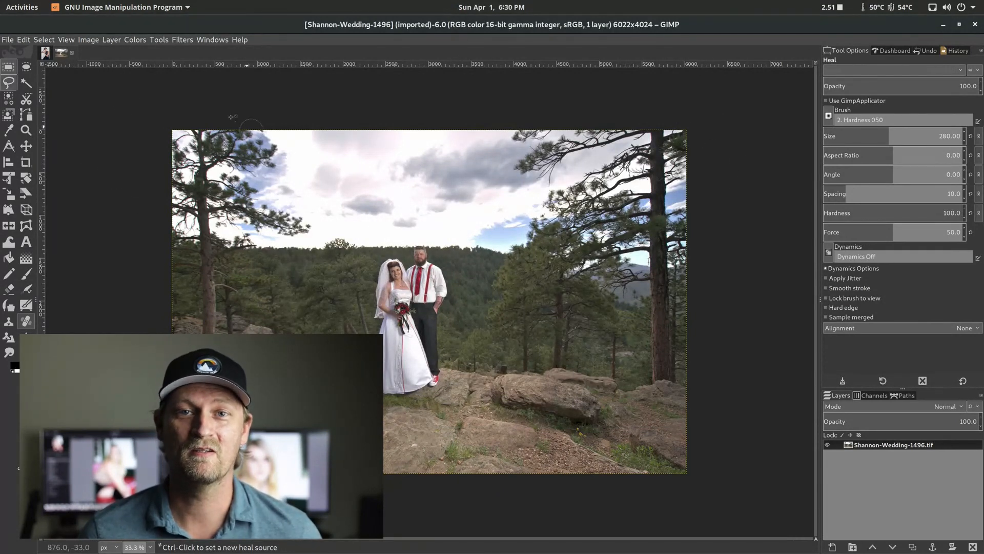
left_click(8, 39)
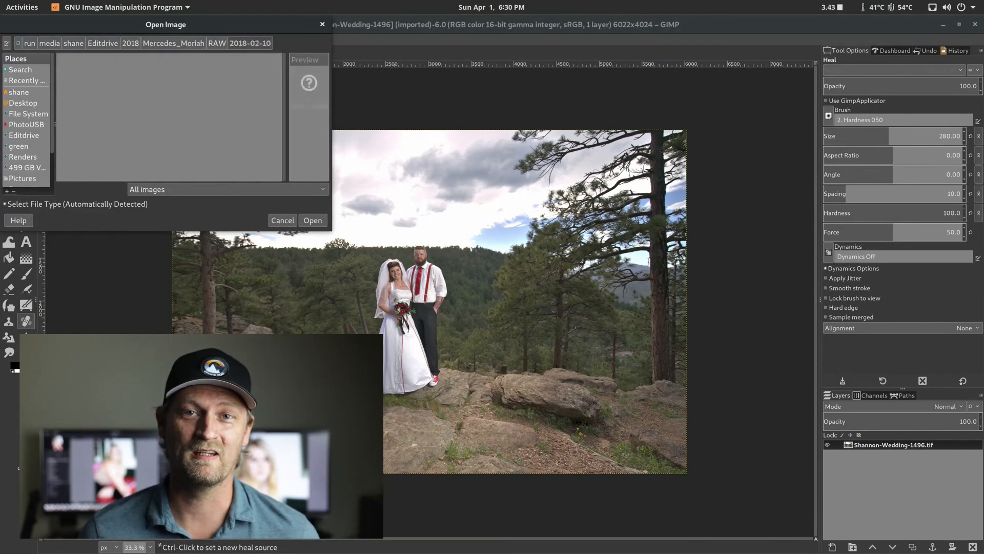
Step: Open the .ARW beanie portrait so GIMP hands it to darktable for processing
left_click(114, 113)
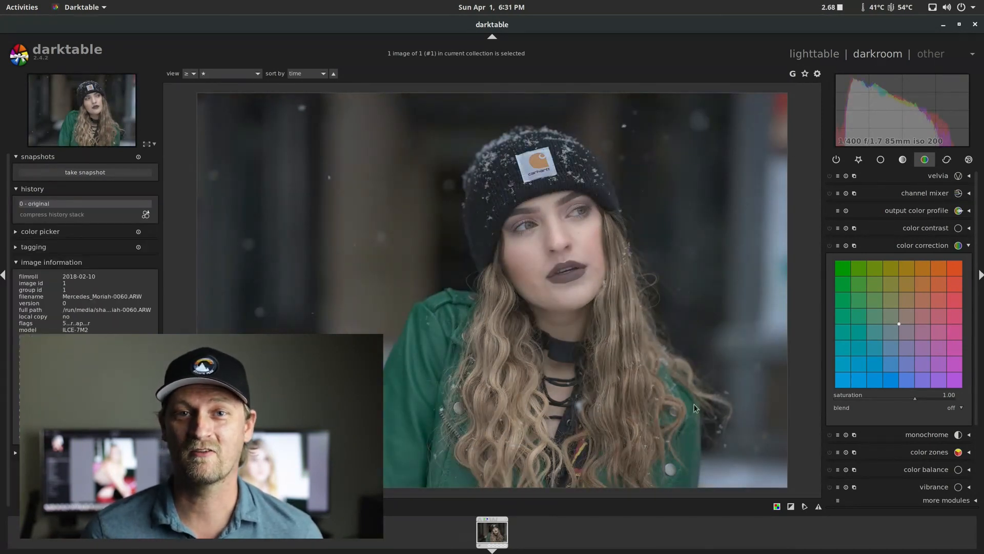
Step: Adjust the beanie portrait's white balance red level and tint its color correction
left_click(880, 158)
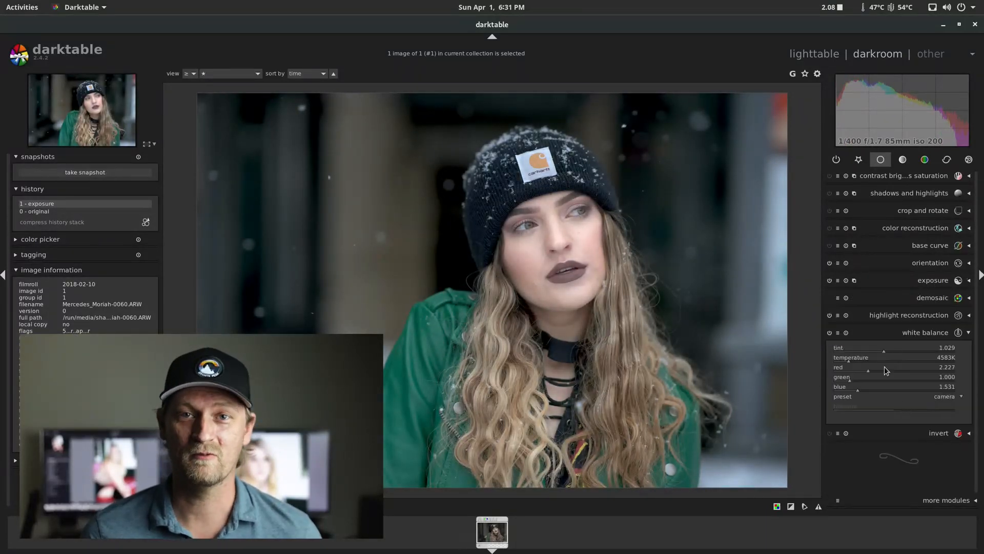
left_click_drag(879, 357, 891, 357)
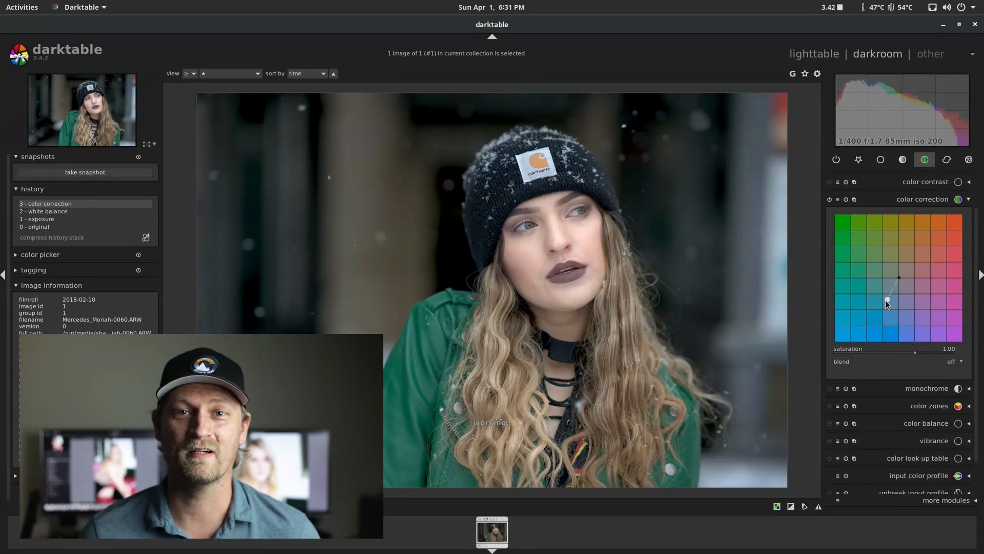
left_click_drag(886, 302, 901, 261)
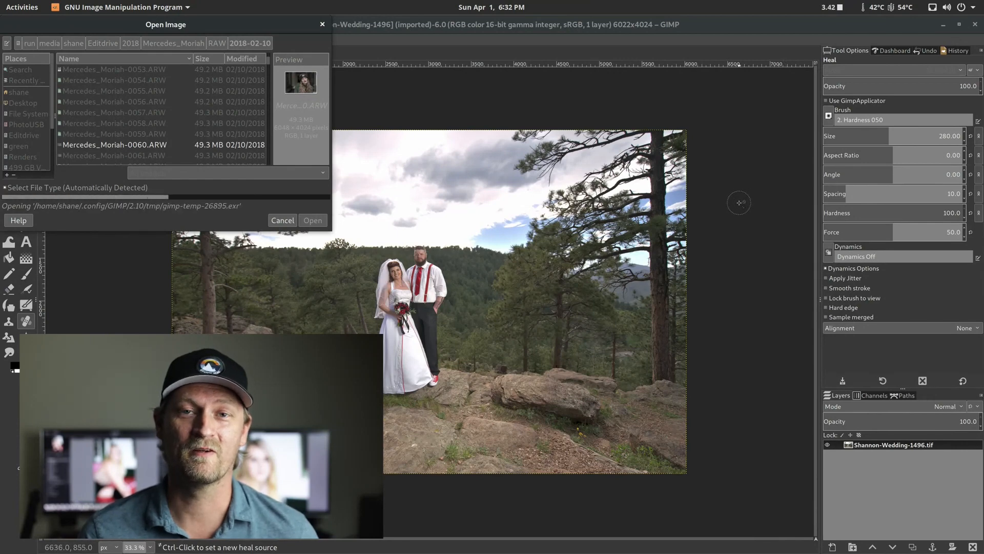
Step: Apply a Shadows-Highlights adjustment lifting shadows to about 41
left_click(312, 220)
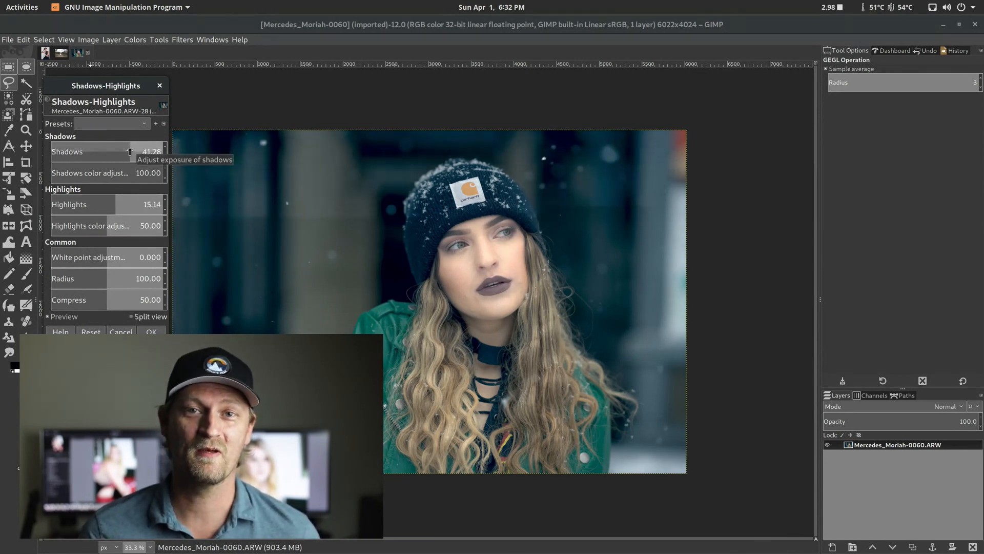
Step: Lower the Shadows lift to about 1.8, apply the adjustment, and browse the Colors menu
left_click_drag(125, 152, 85, 152)
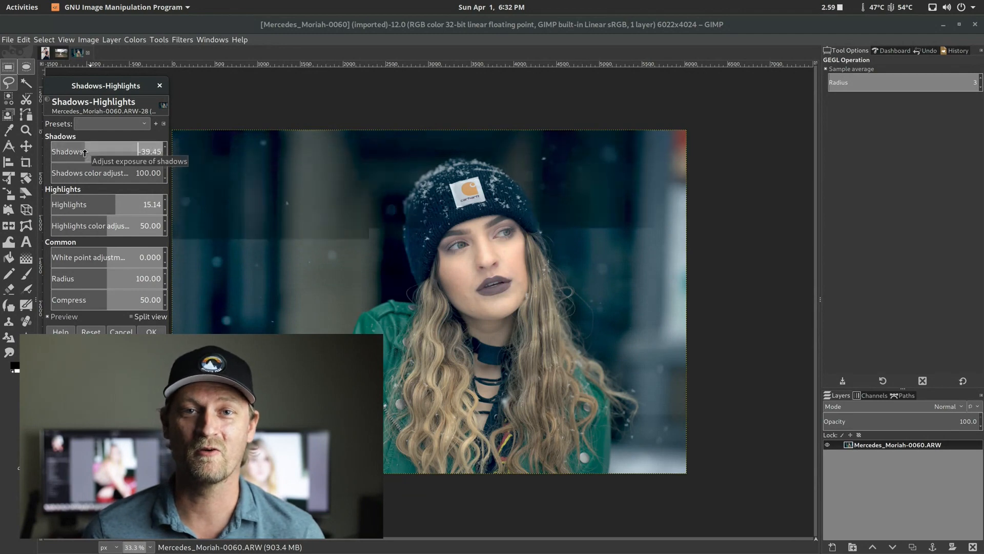
left_click_drag(94, 151, 116, 152)
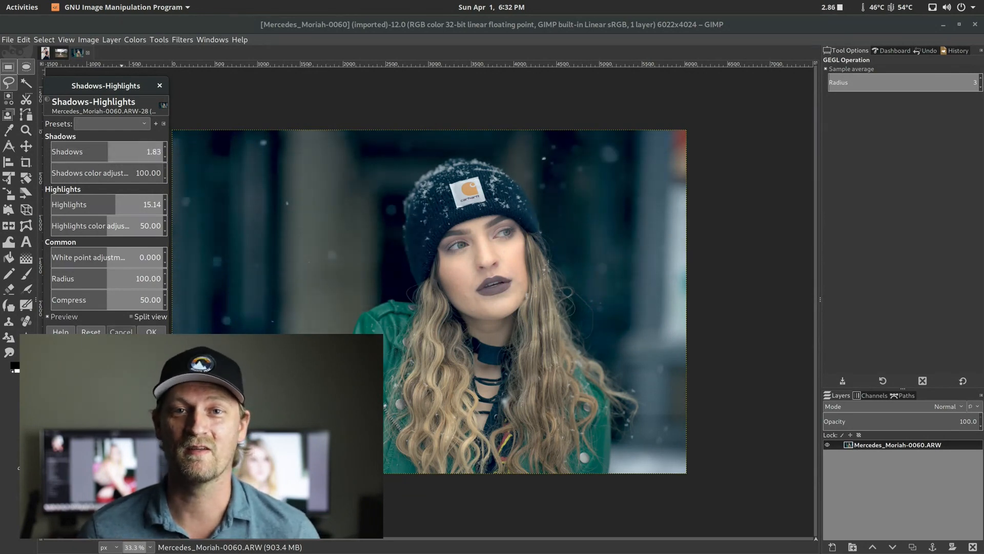
left_click(134, 39)
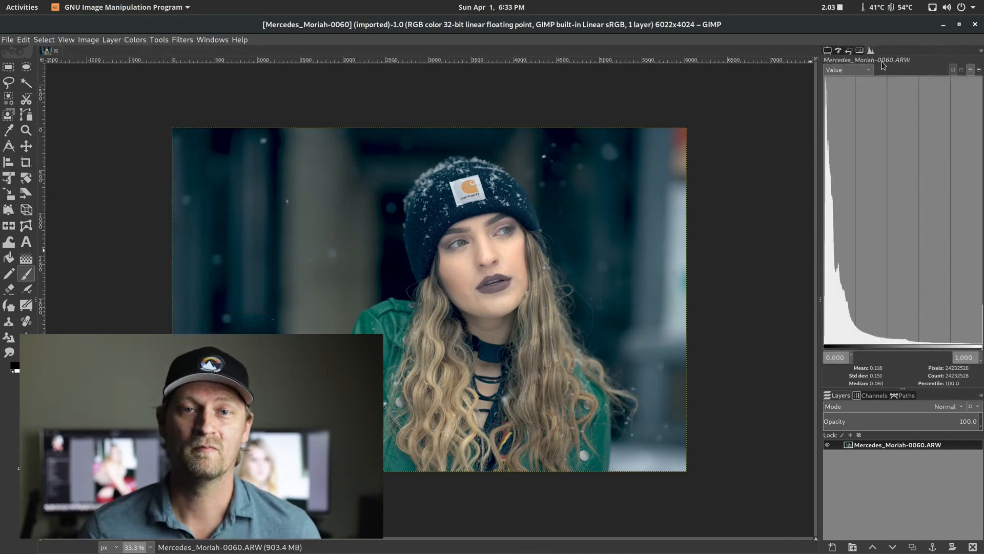
left_click(134, 40)
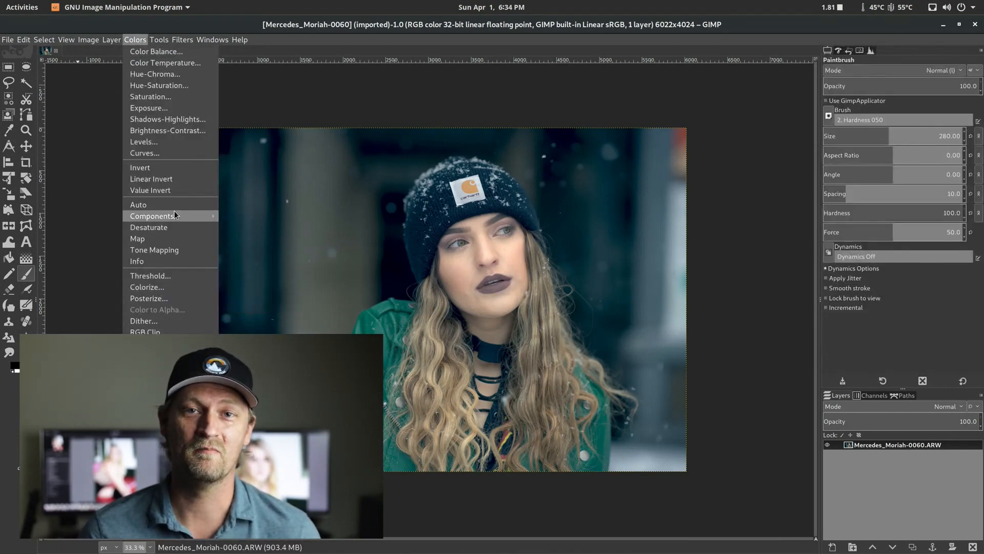
mouse_move(153, 249)
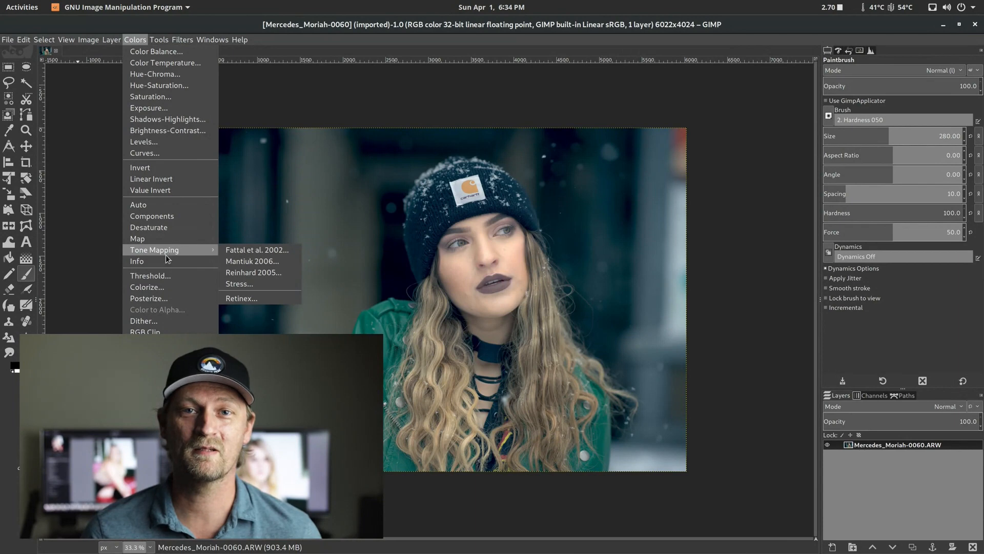
mouse_move(137, 239)
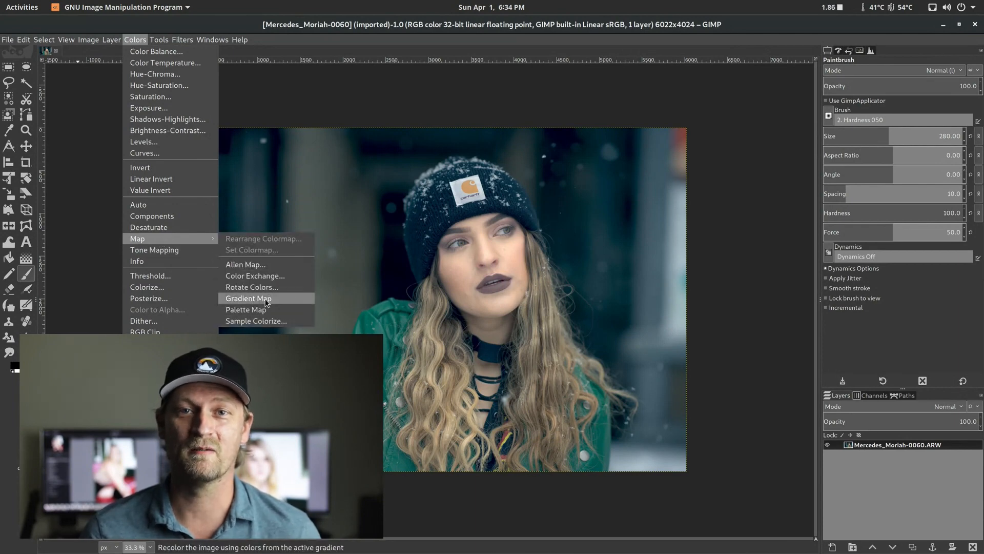
mouse_move(139, 204)
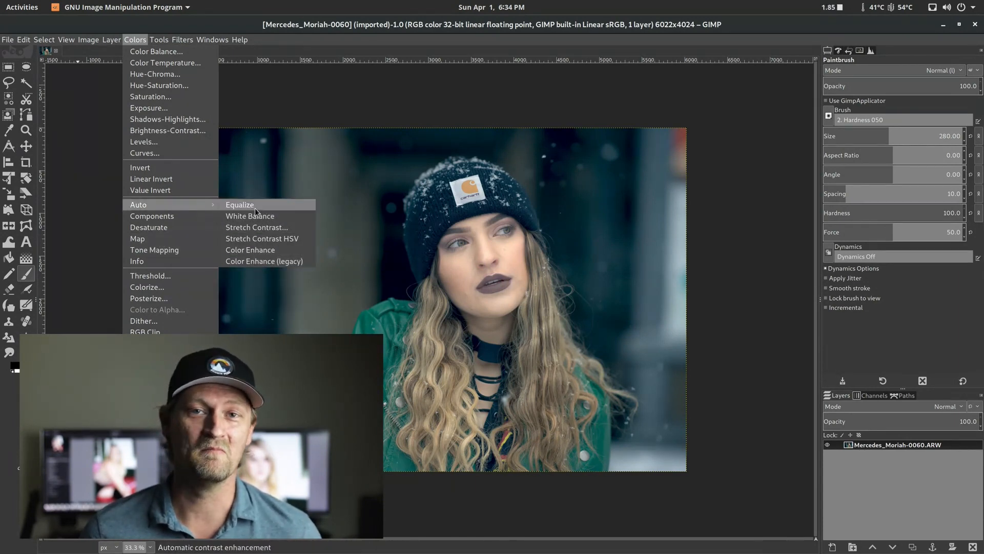
Step: Add the Dashboard tab to the dock to show cache, swap and CPU use
left_click(239, 204)
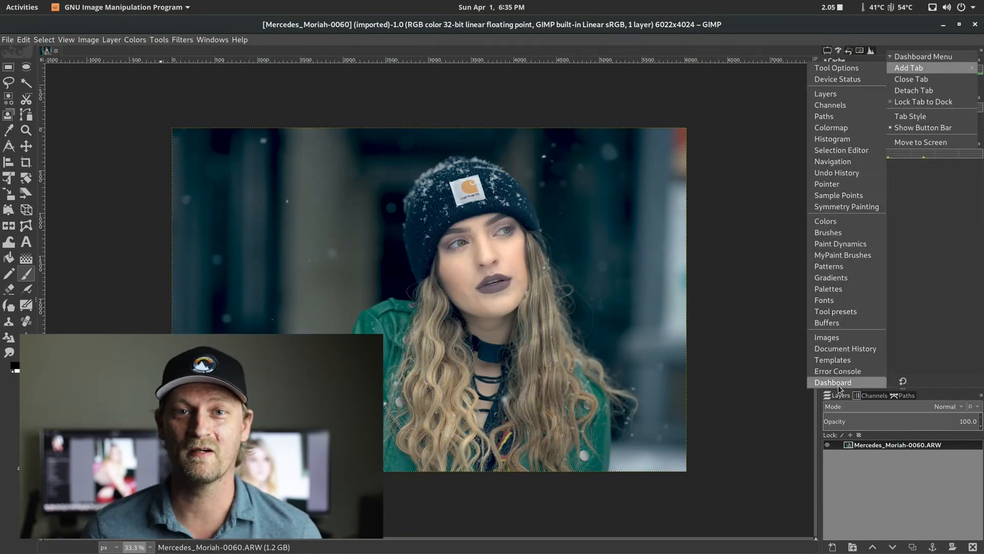
left_click(832, 382)
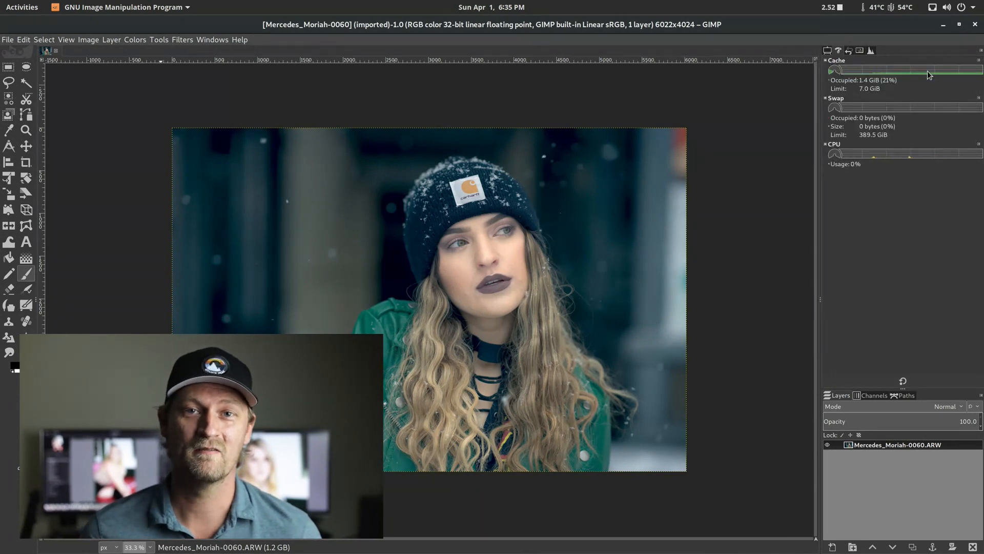